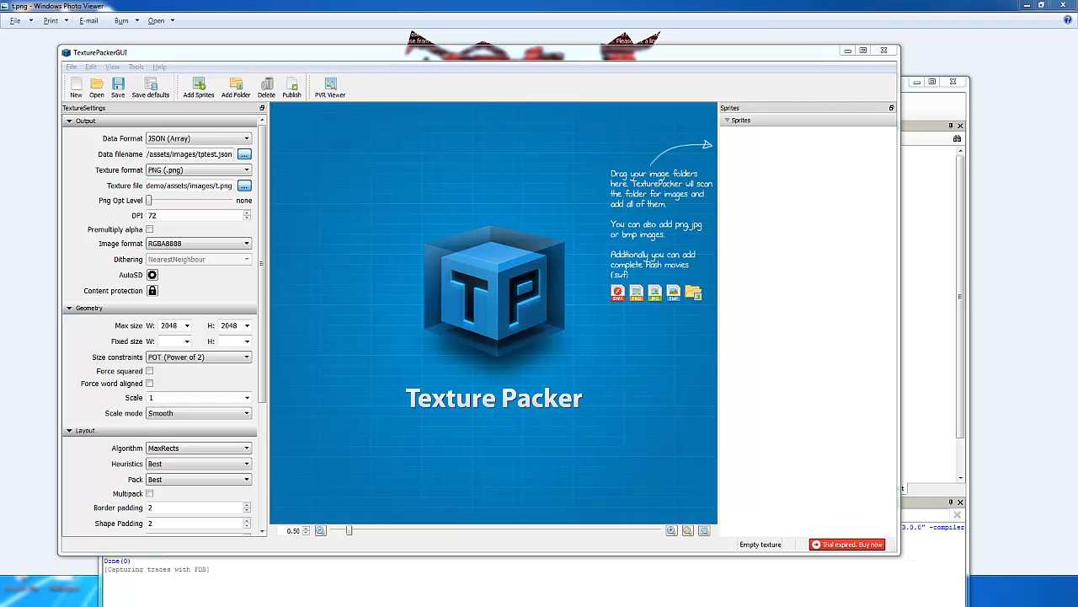
pyautogui.moveTo(350, 58)
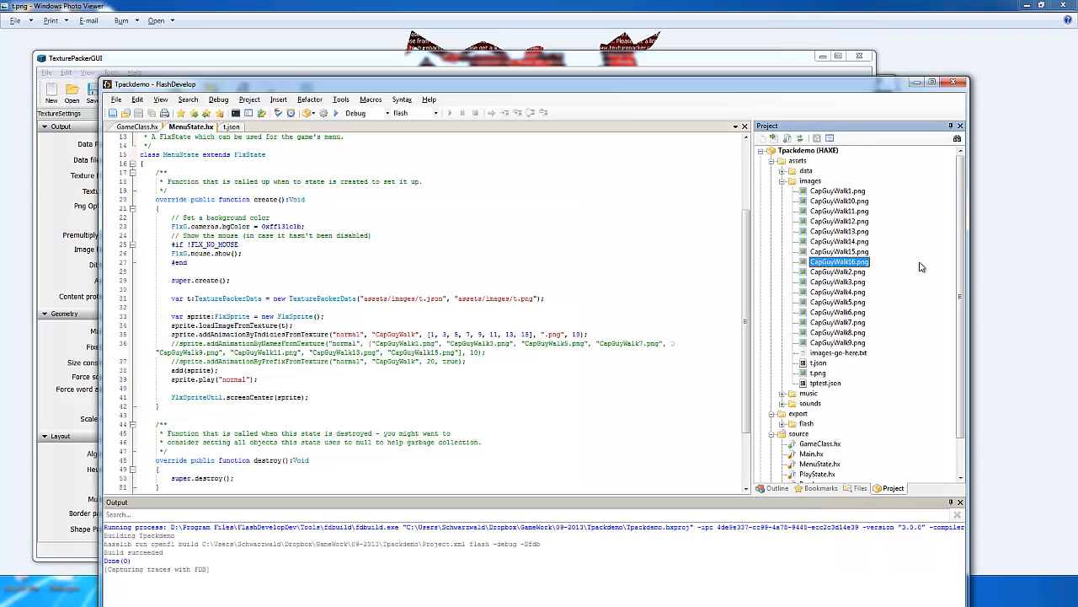
# Preview a few CapGuyWalk frames, then select the whole CapGuyWalk1–CapGuyWalk16 range in the images folder
pyautogui.click(836, 190)
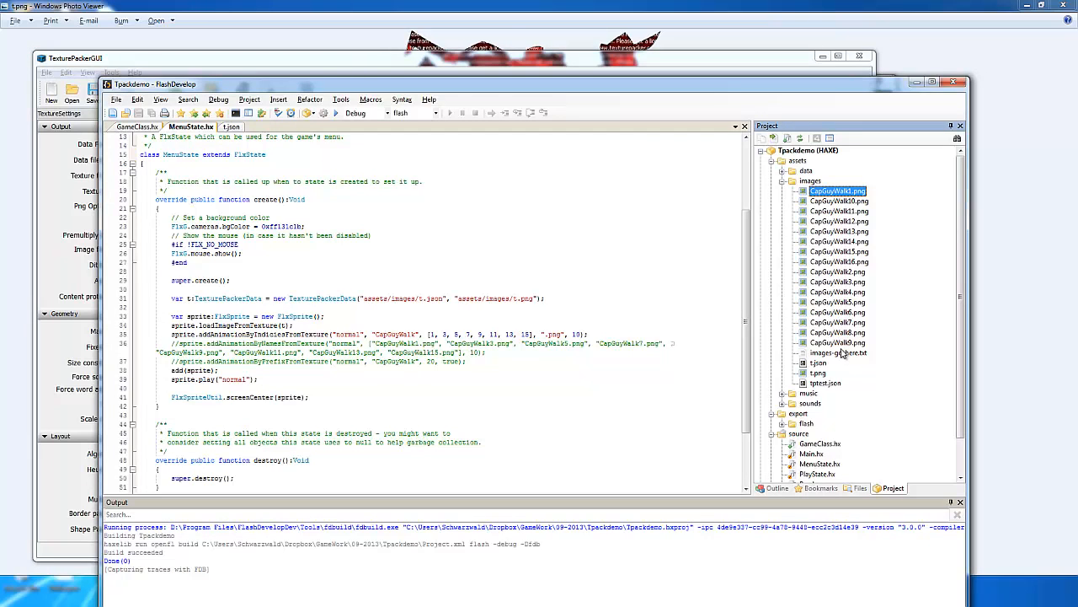
pyautogui.moveTo(859, 346)
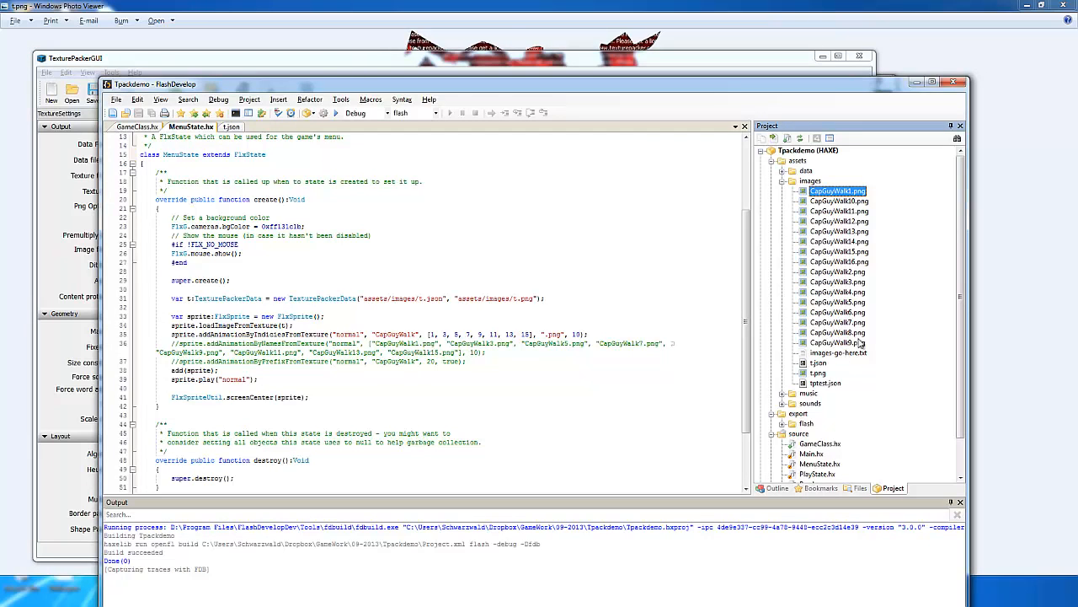
pyautogui.click(837, 344)
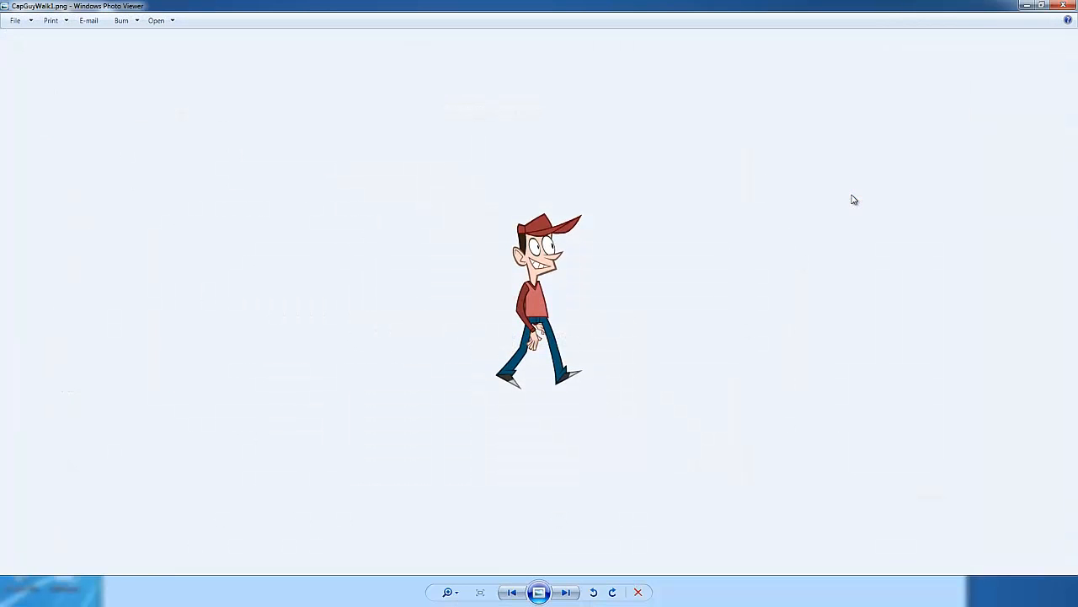
pyautogui.click(565, 593)
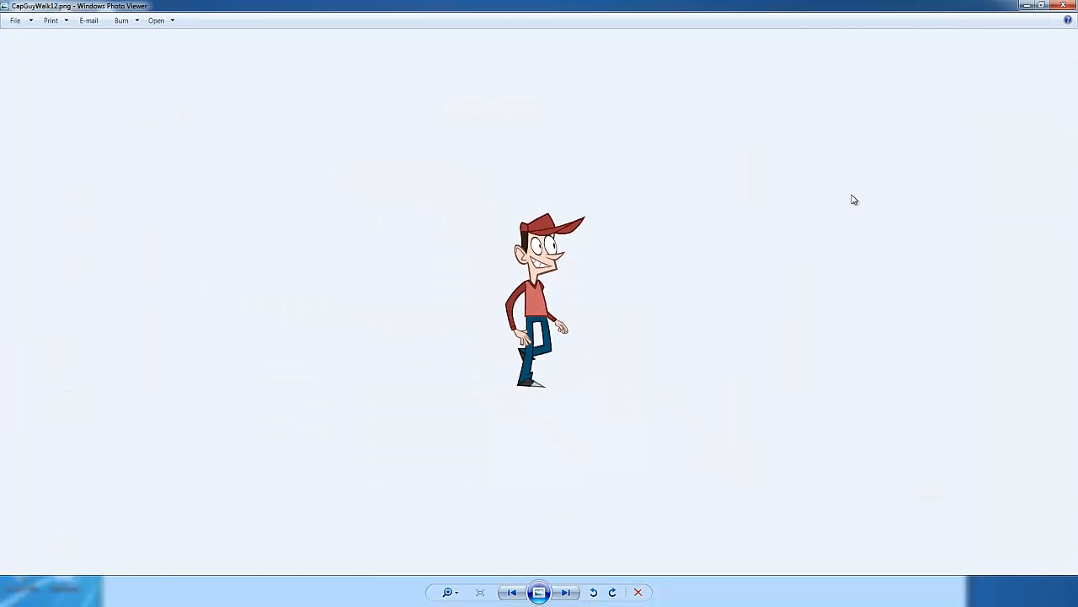
pyautogui.click(565, 591)
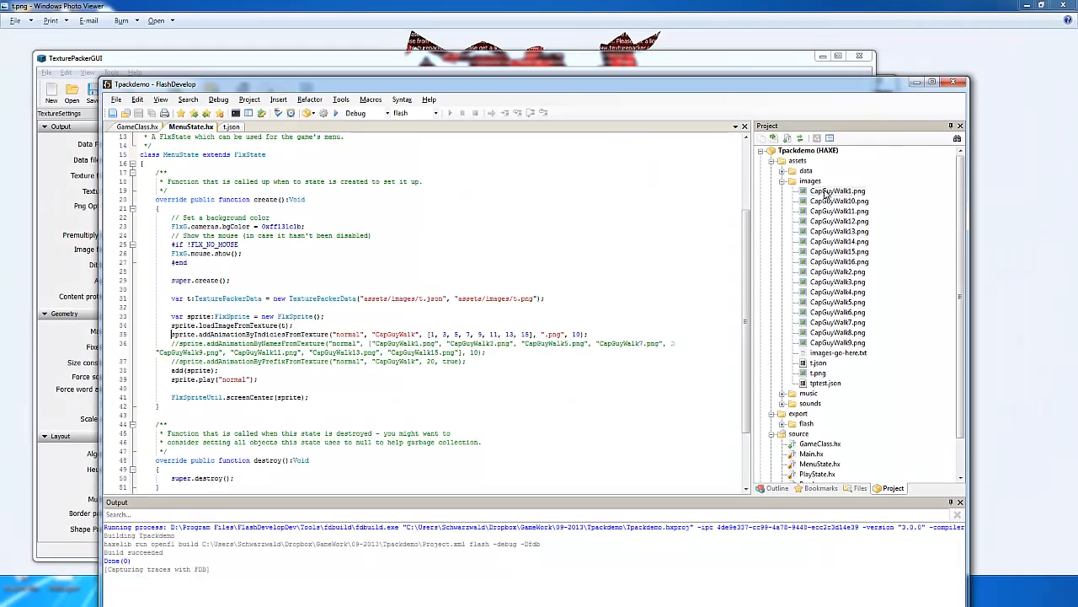
pyautogui.click(840, 191)
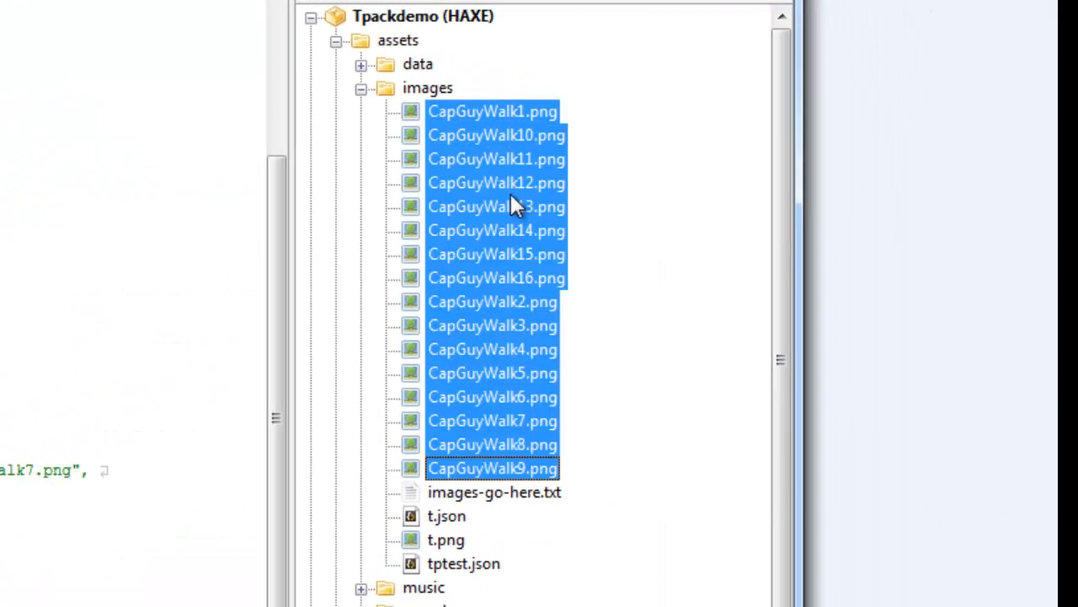
pyautogui.moveTo(492, 201)
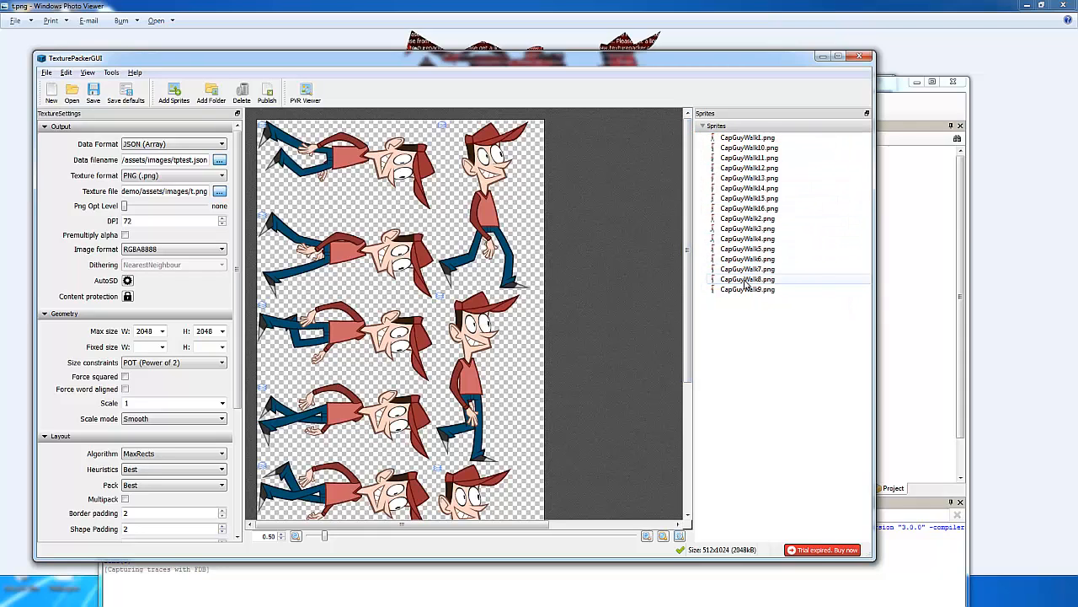
# Scroll the TexturePacker sprite-sheet preview to inspect the packed CapGuyWalk frames
pyautogui.scroll(-3)
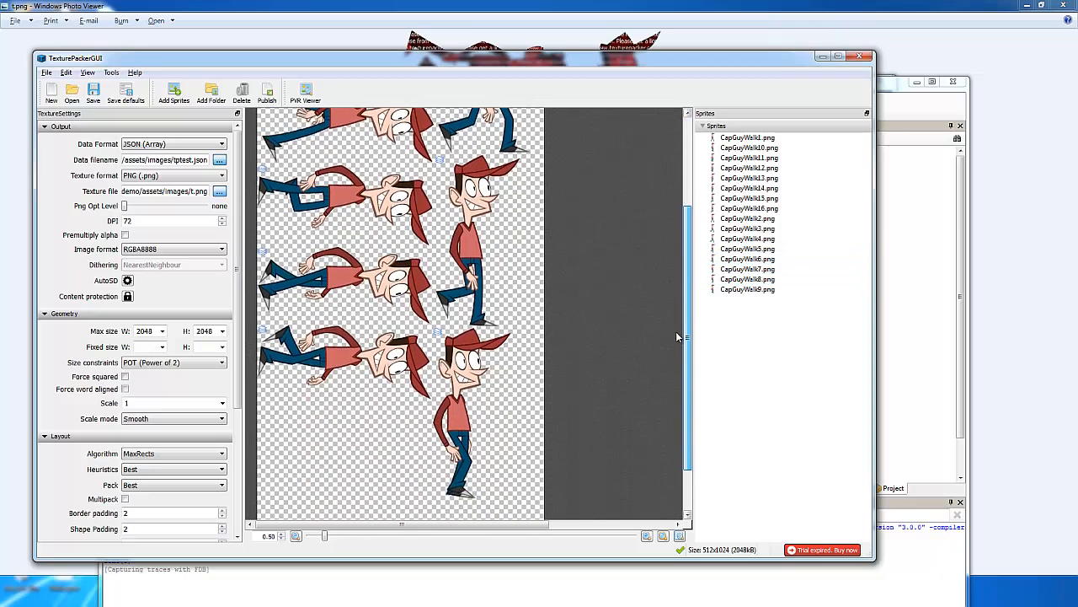
pyautogui.scroll(3)
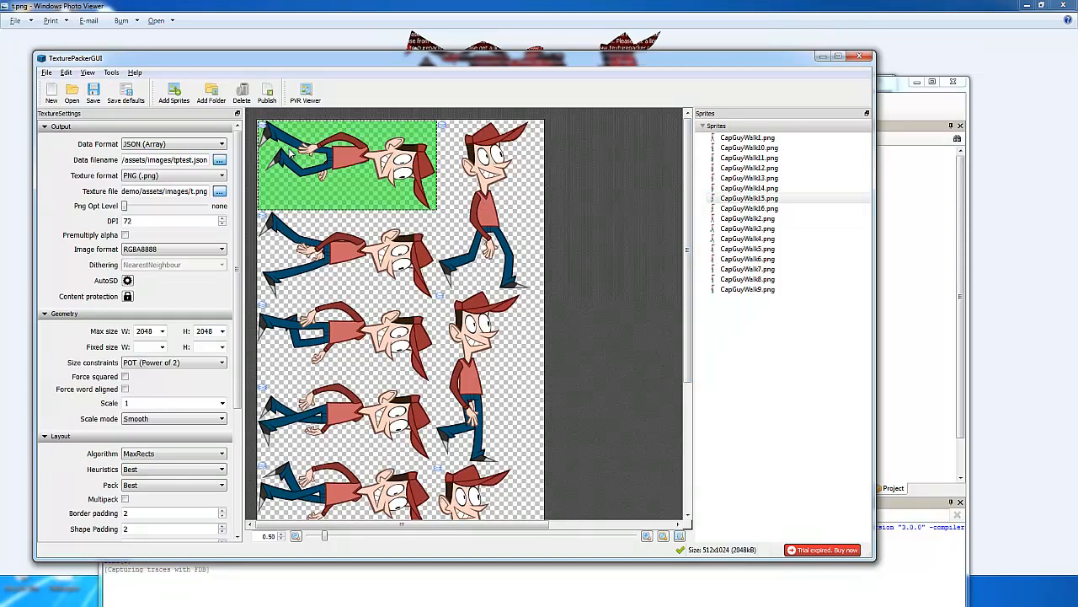
pyautogui.moveTo(346, 152)
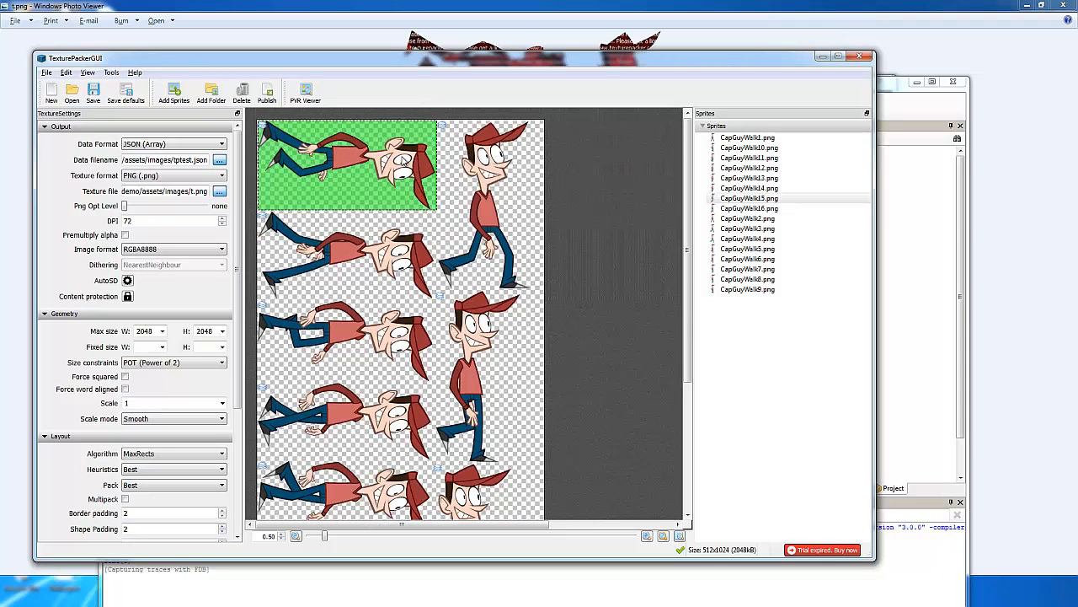
pyautogui.moveTo(472, 155)
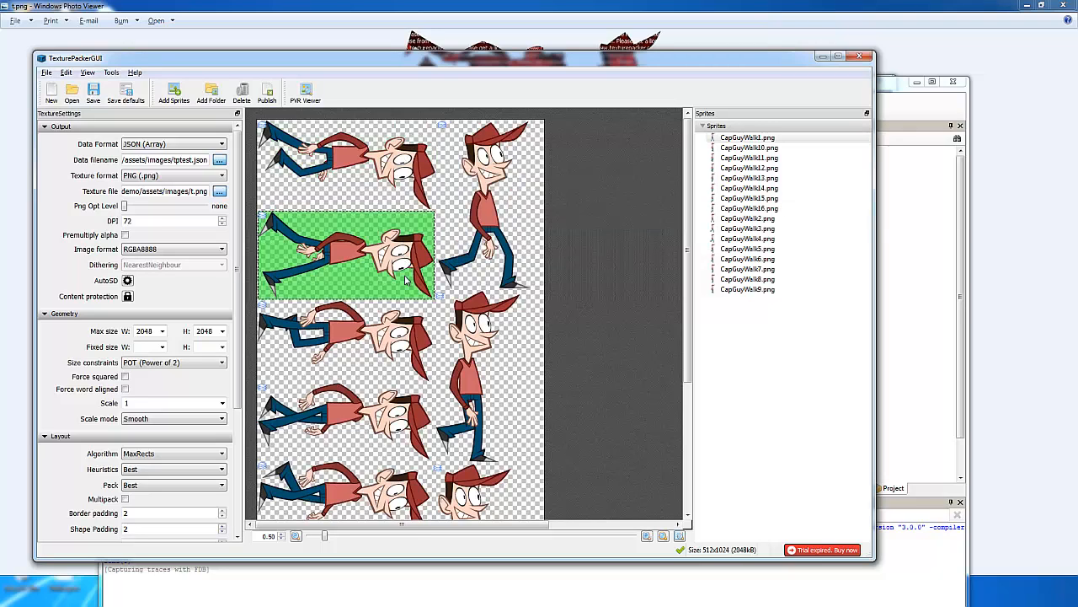
pyautogui.moveTo(405, 283)
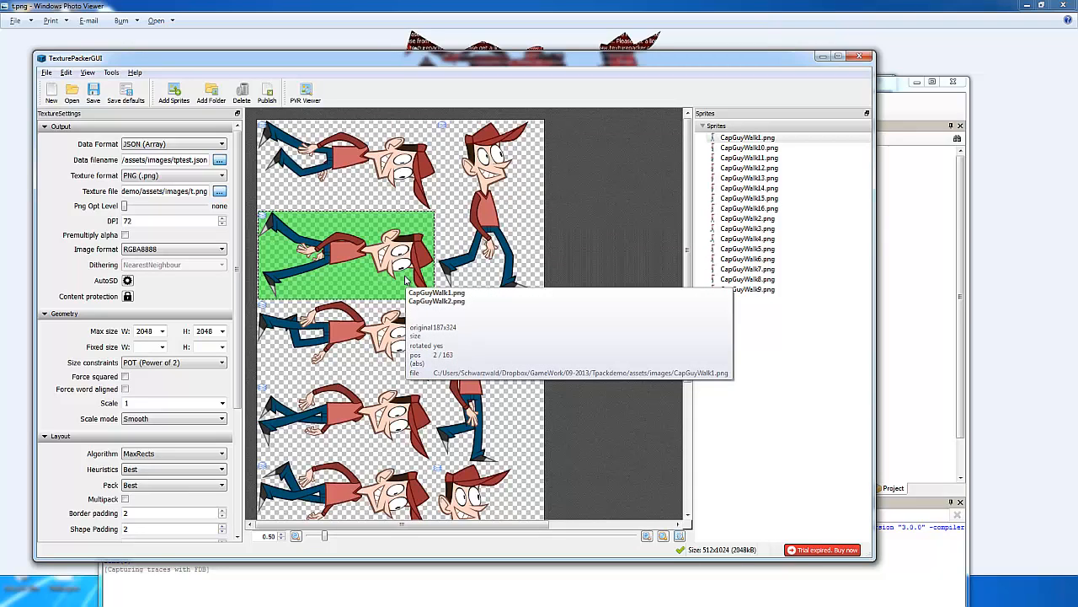
pyautogui.click(172, 143)
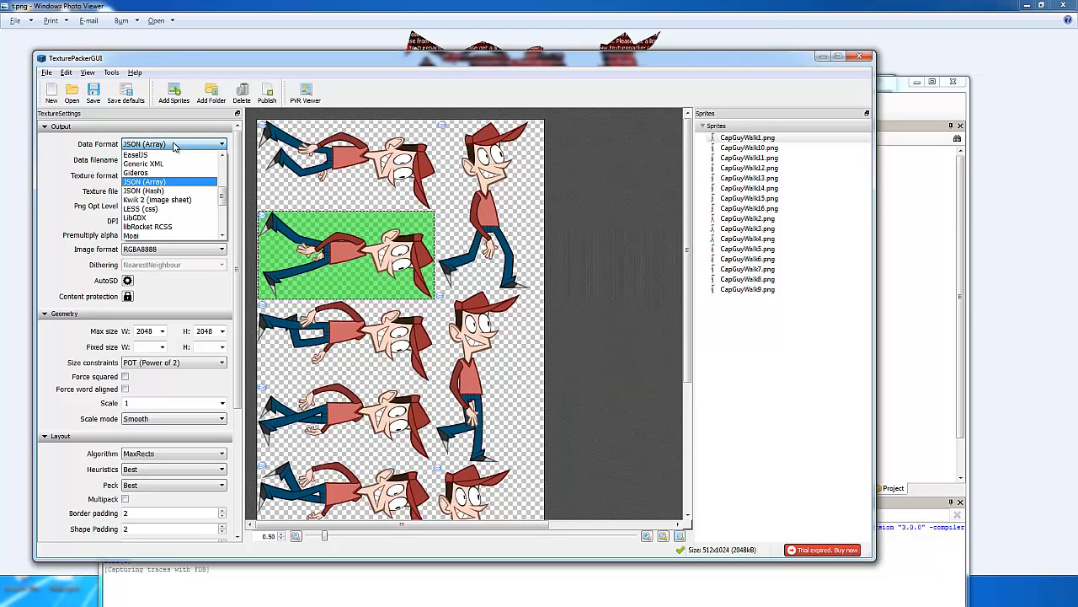
pyautogui.click(145, 182)
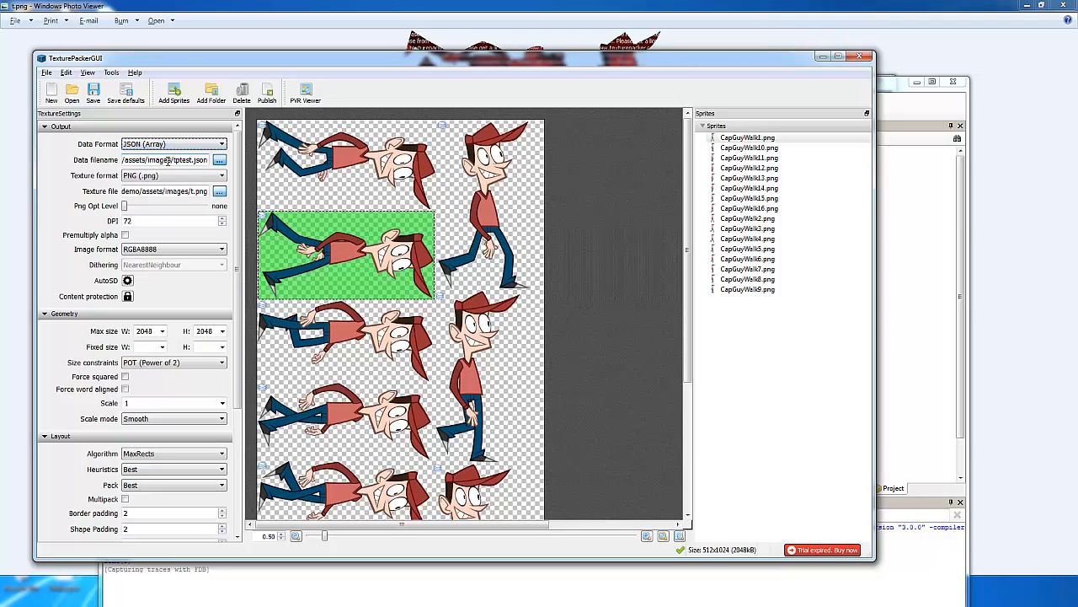
pyautogui.moveTo(165, 160)
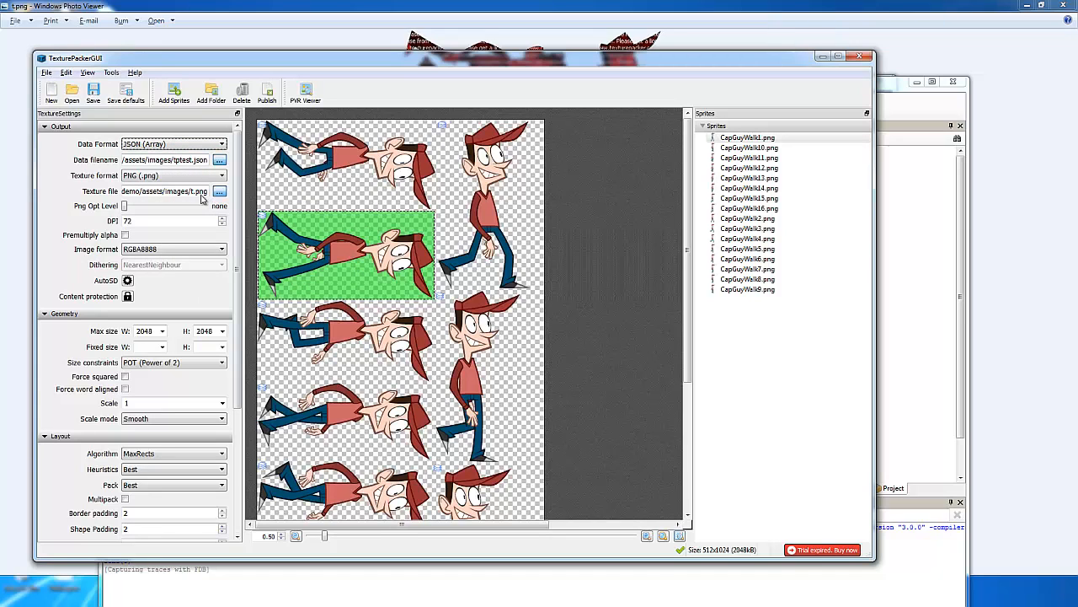
pyautogui.moveTo(165, 192)
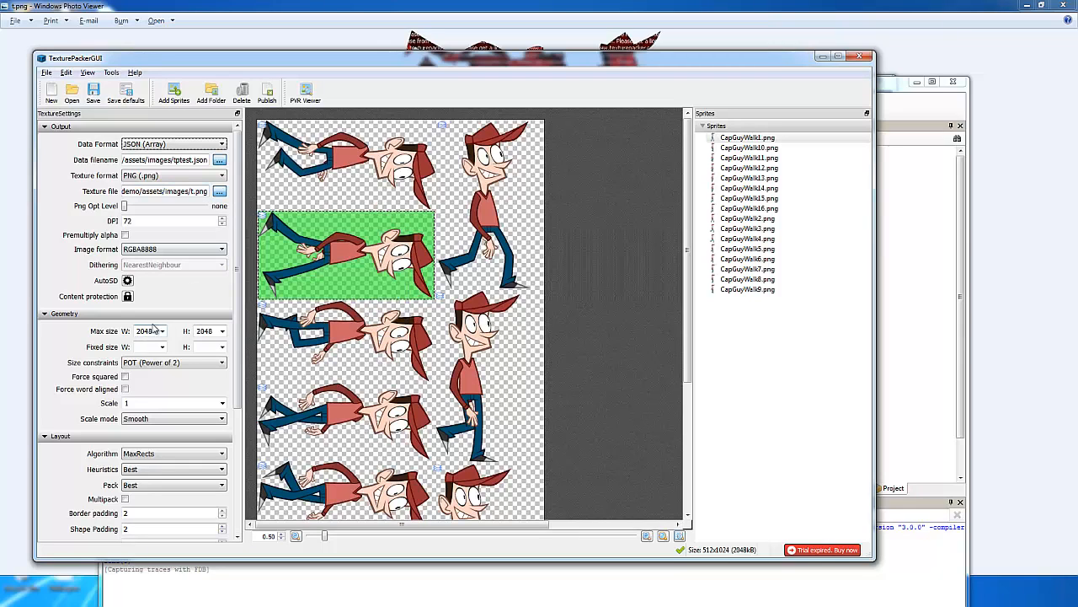
pyautogui.scroll(-3)
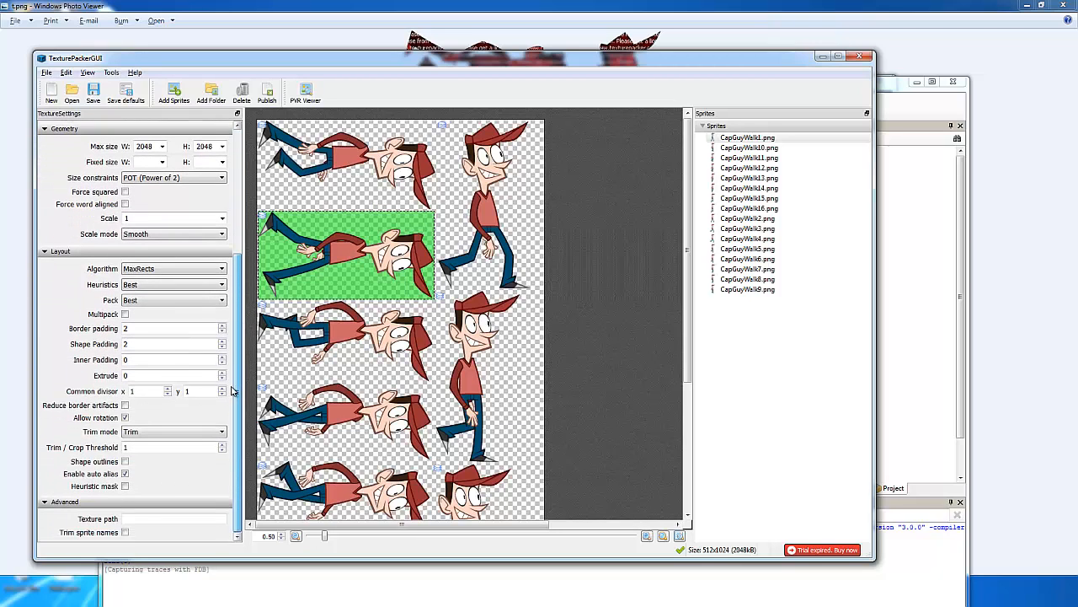
pyautogui.scroll(3)
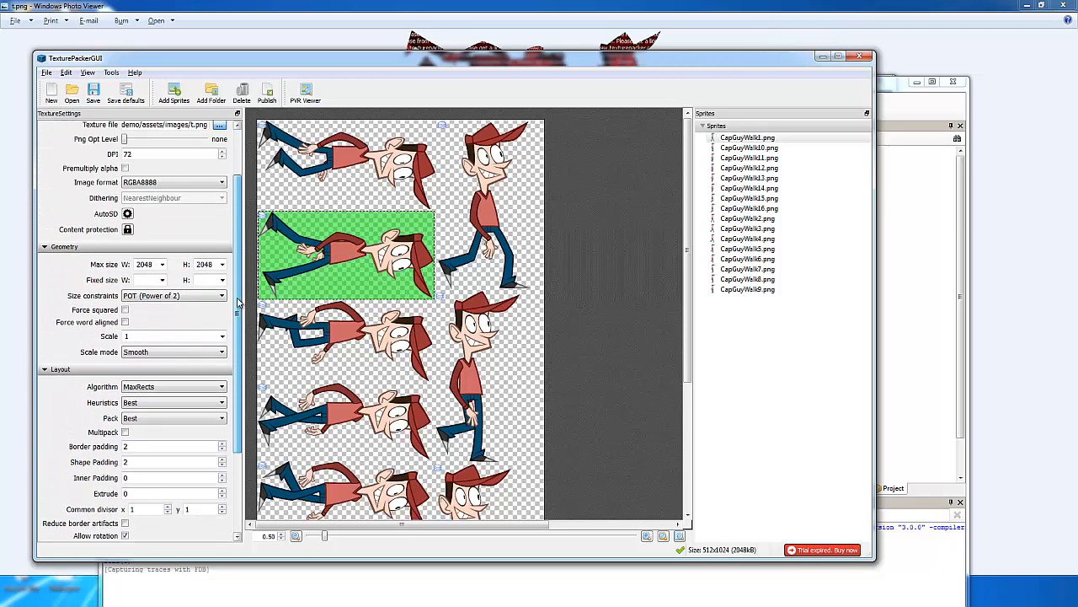
pyautogui.scroll(3)
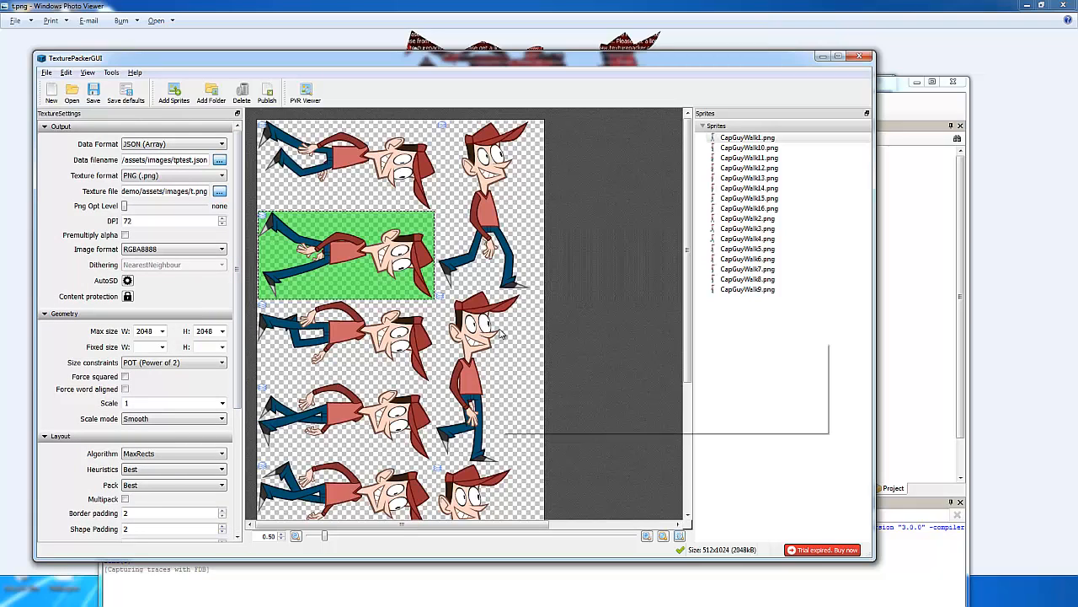
pyautogui.moveTo(191, 209)
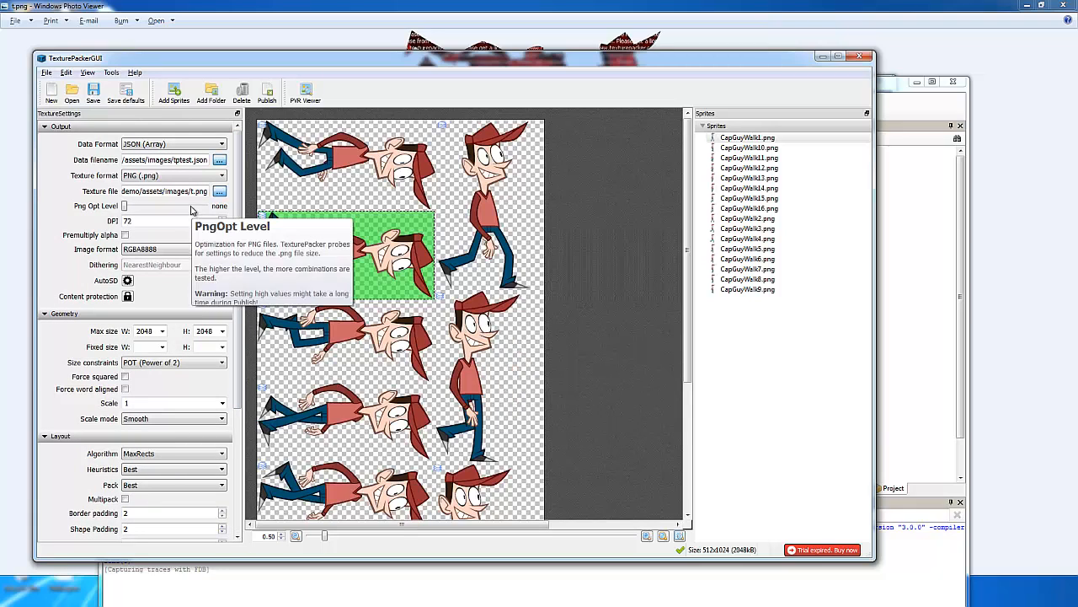
pyautogui.moveTo(195, 168)
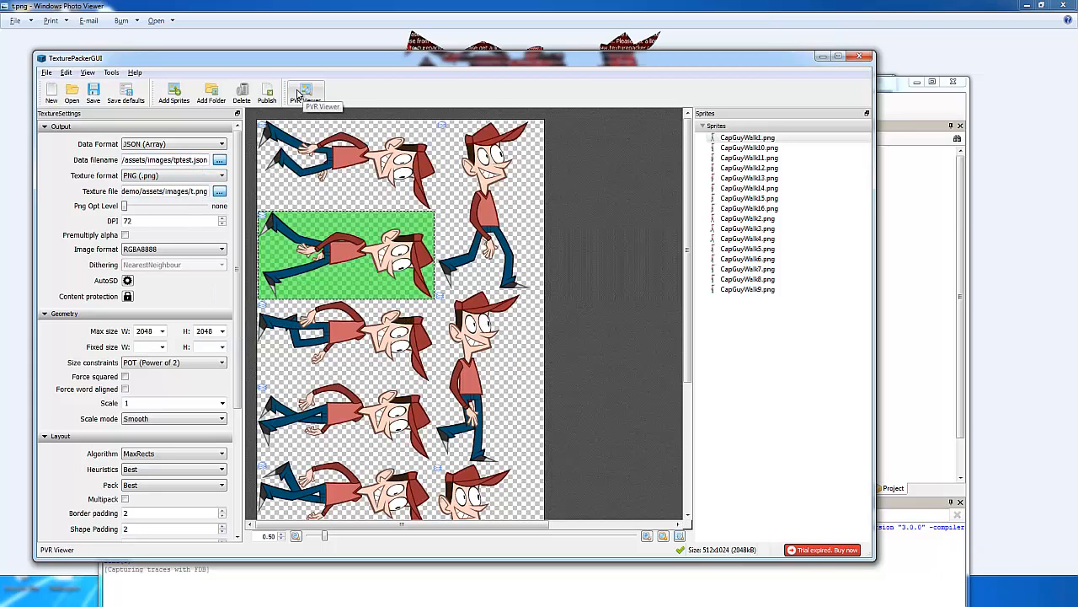
pyautogui.click(266, 93)
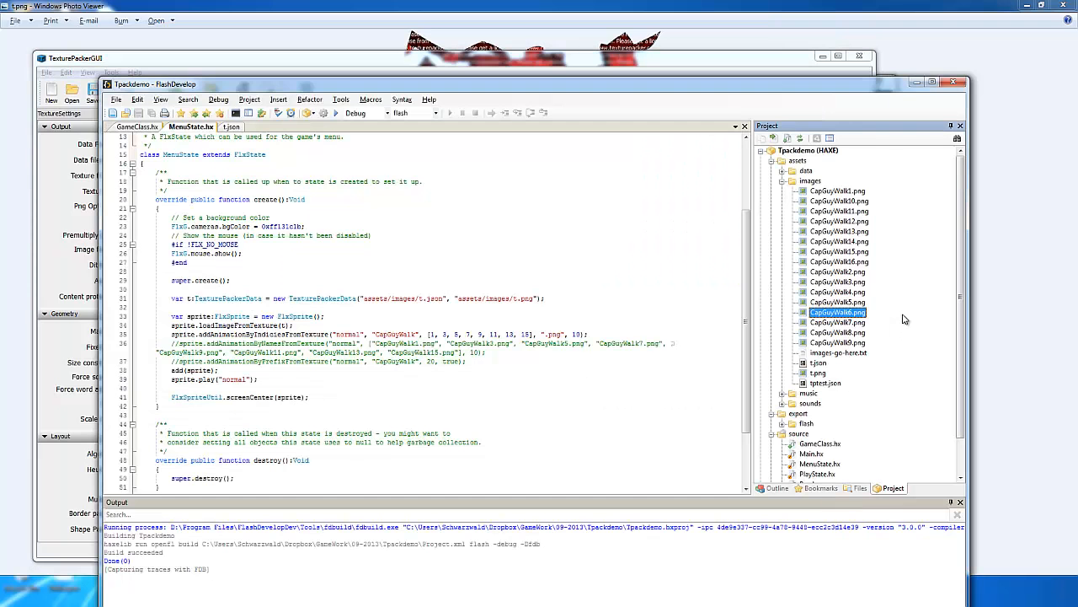
pyautogui.moveTo(849, 354)
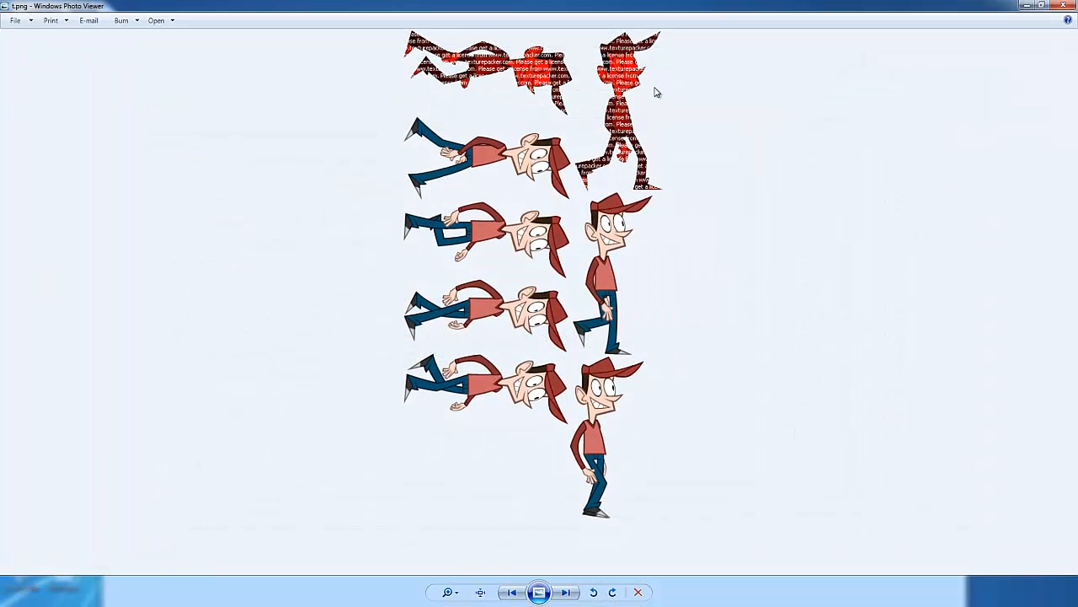
pyautogui.moveTo(404, 25); pyautogui.dragTo(683, 206)
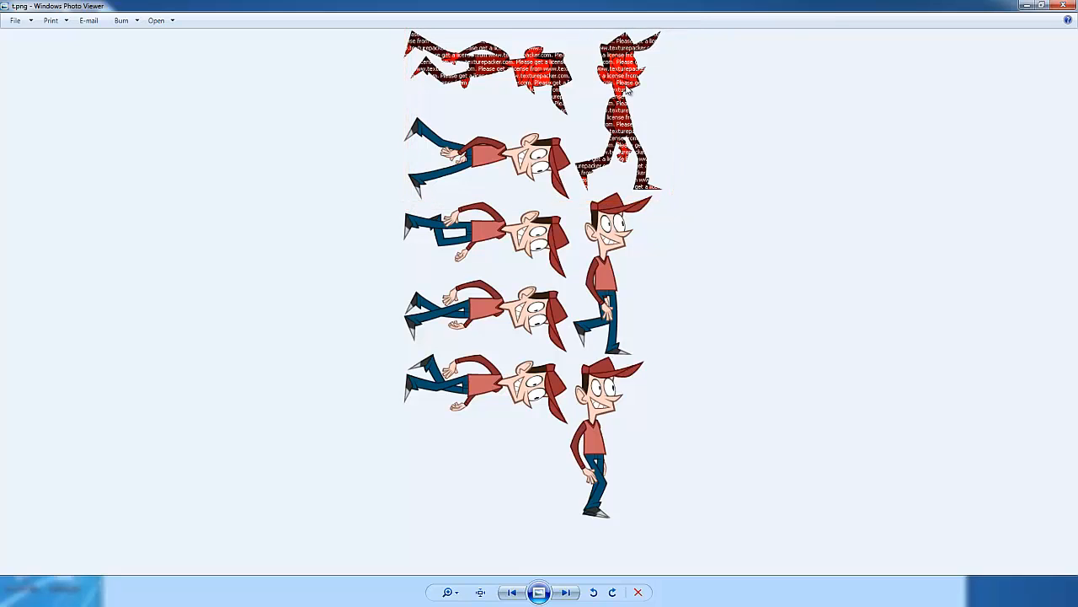
pyautogui.moveTo(592, 96)
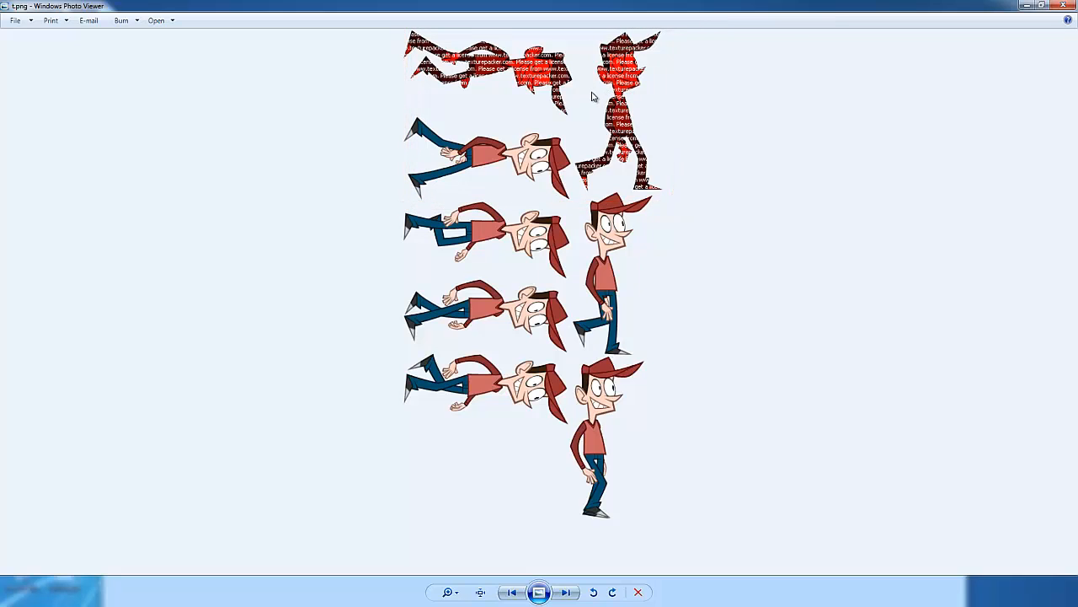
pyautogui.moveTo(750, 126)
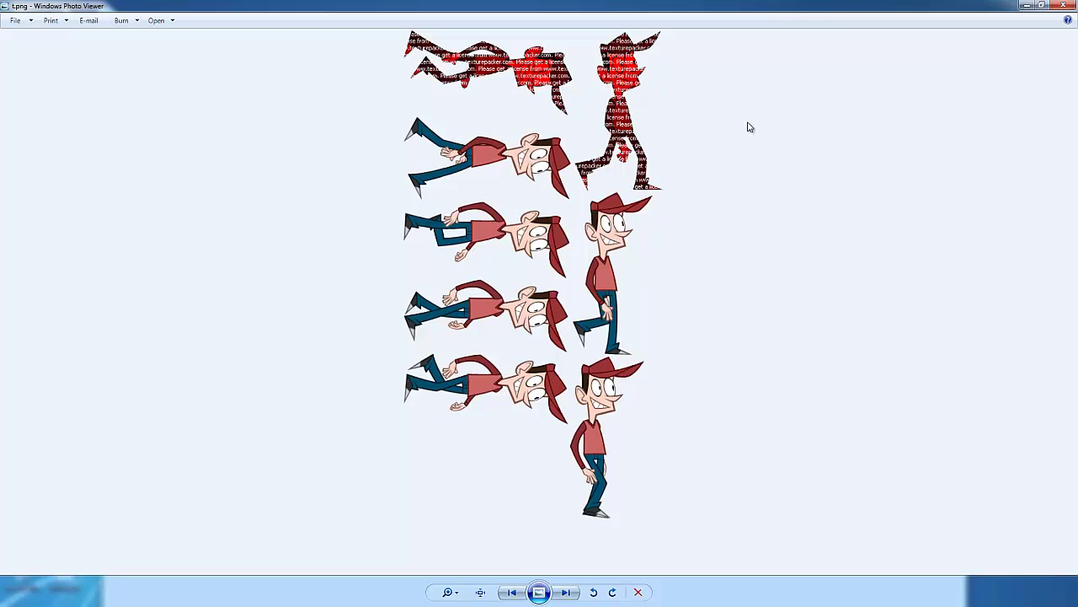
pyautogui.moveTo(826, 152)
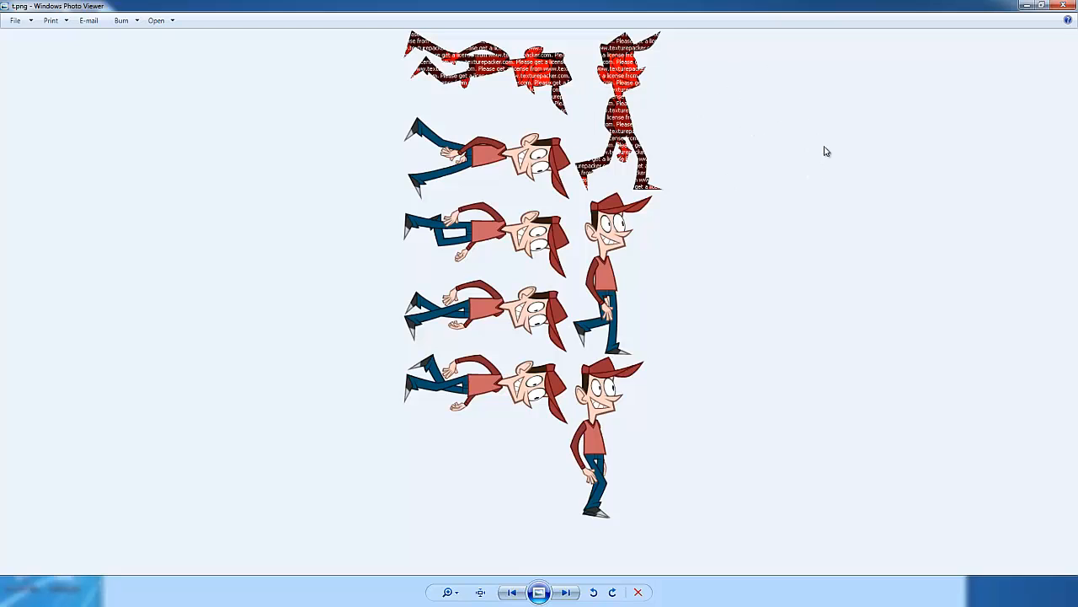
pyautogui.moveTo(647, 150)
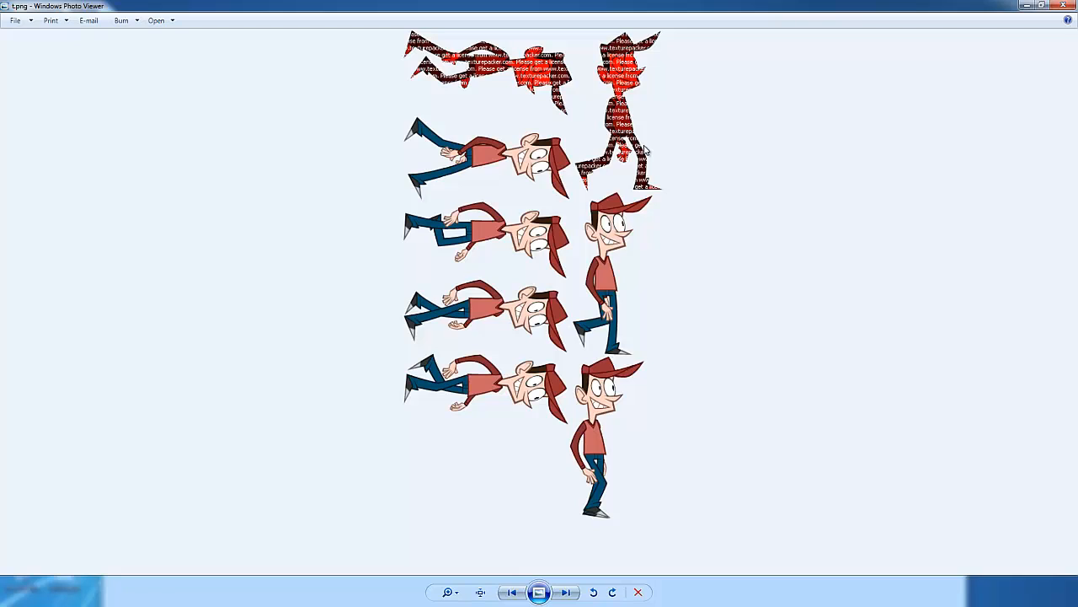
pyautogui.moveTo(472, 117)
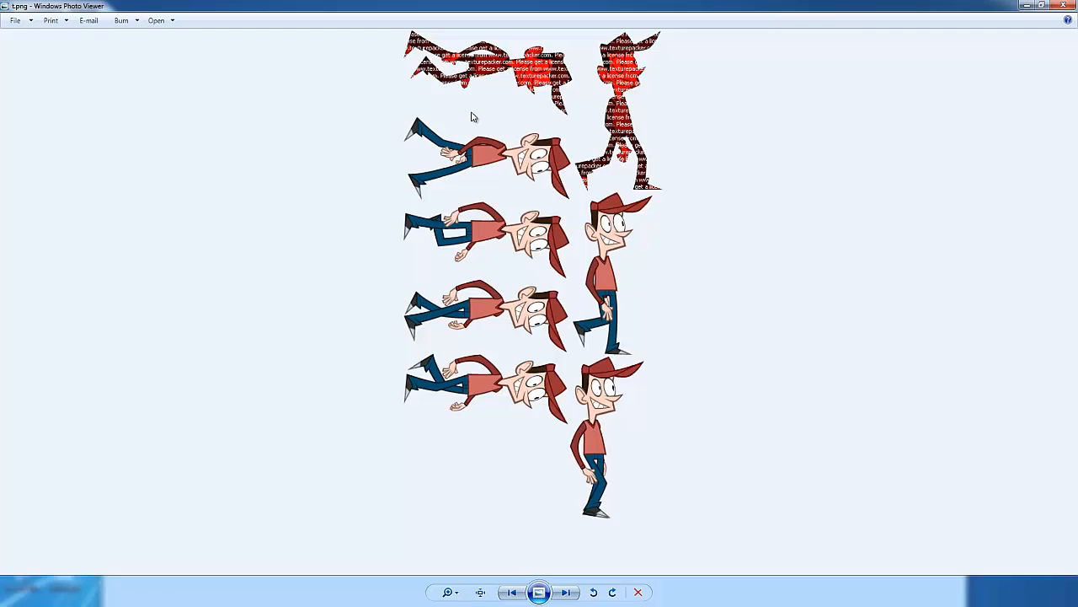
pyautogui.moveTo(522, 290)
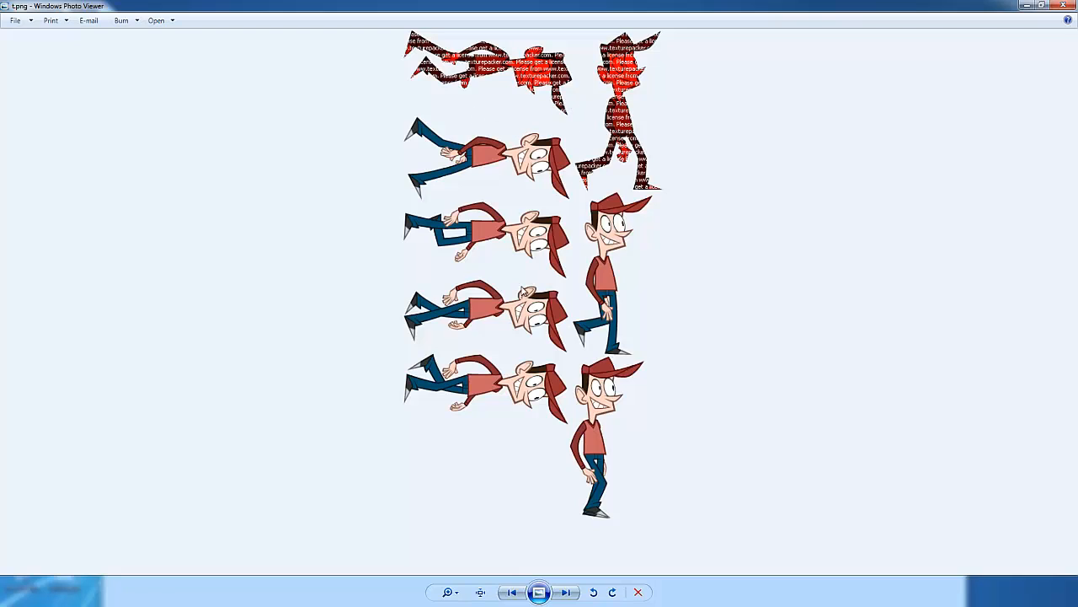
pyautogui.moveTo(1065, 16)
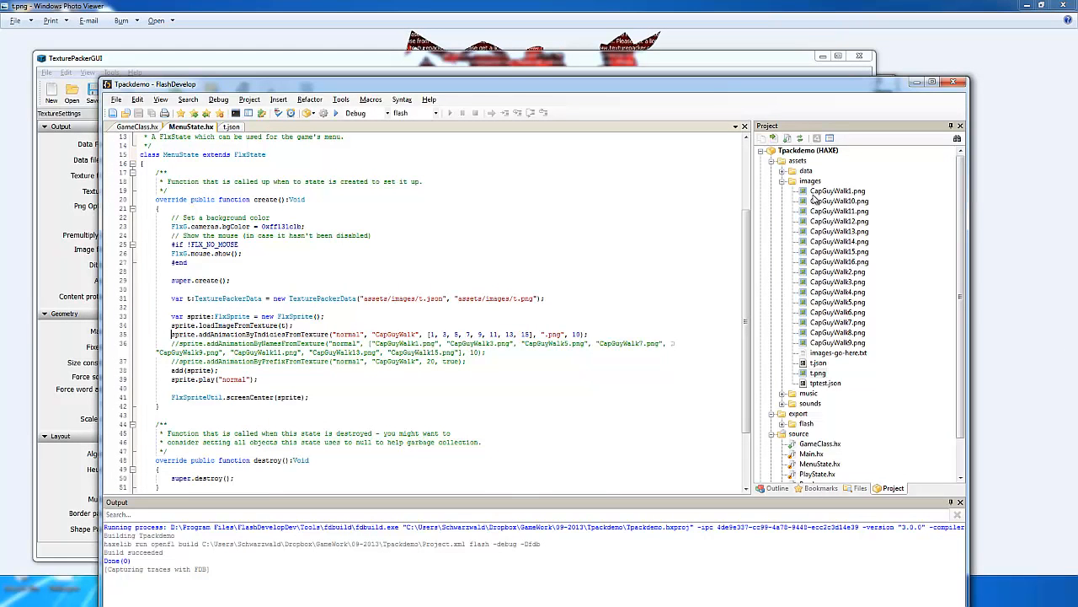
# Review the TexturePackerData import and atlas-loading line at the top of MenuState.hx
pyautogui.click(826, 382)
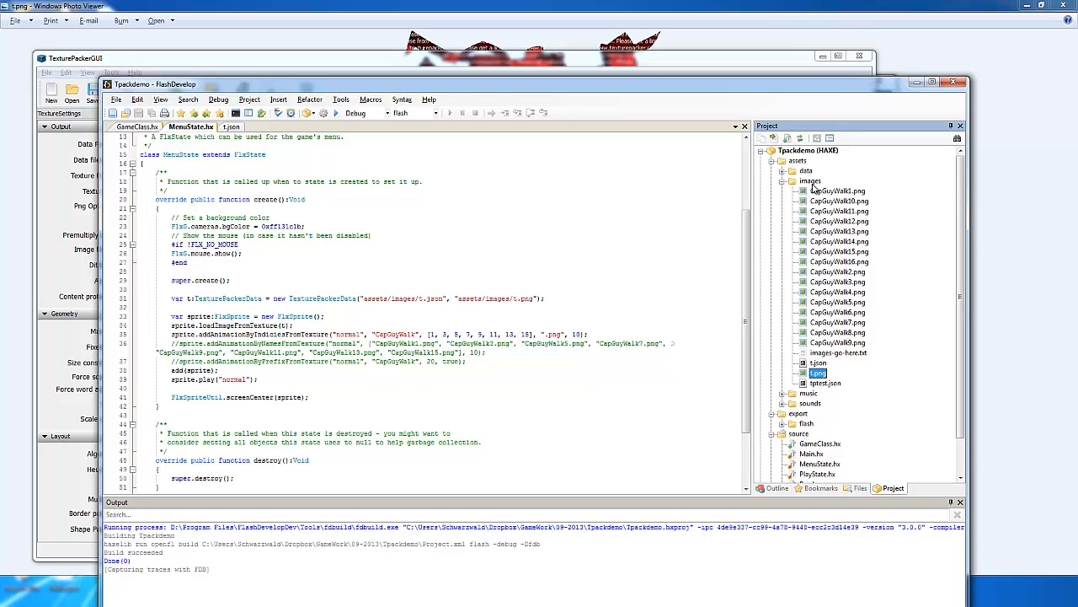
pyautogui.scroll(3)
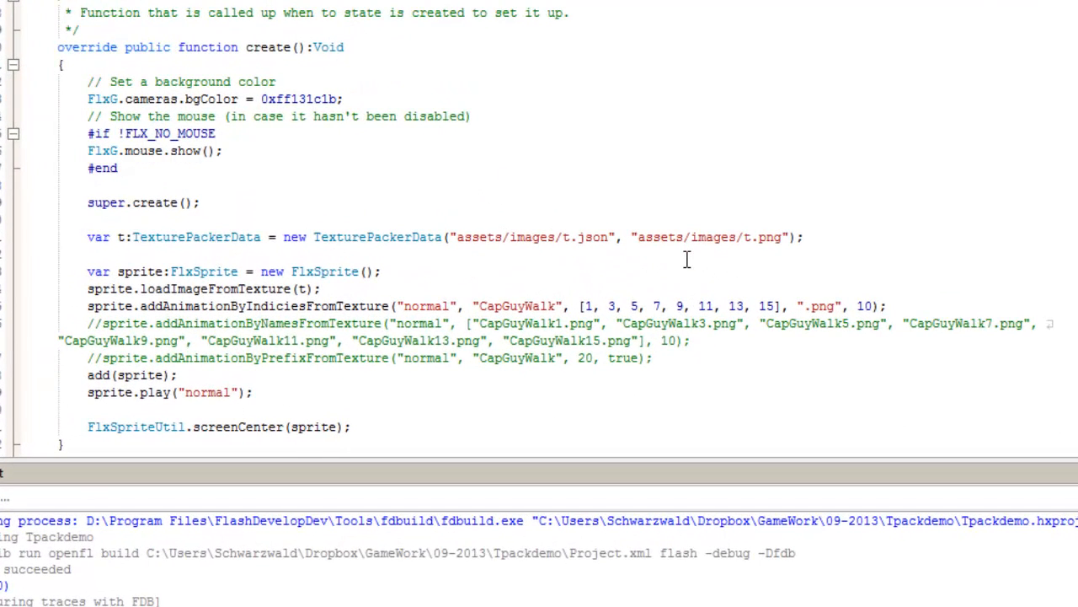
pyautogui.click(94, 236)
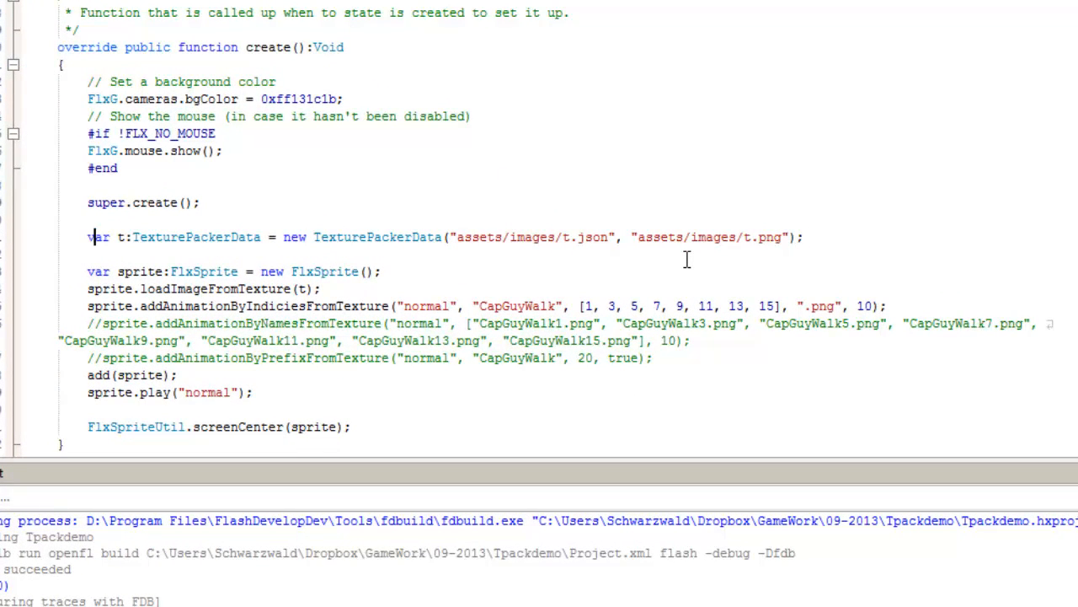
pyautogui.doubleClick(195, 236)
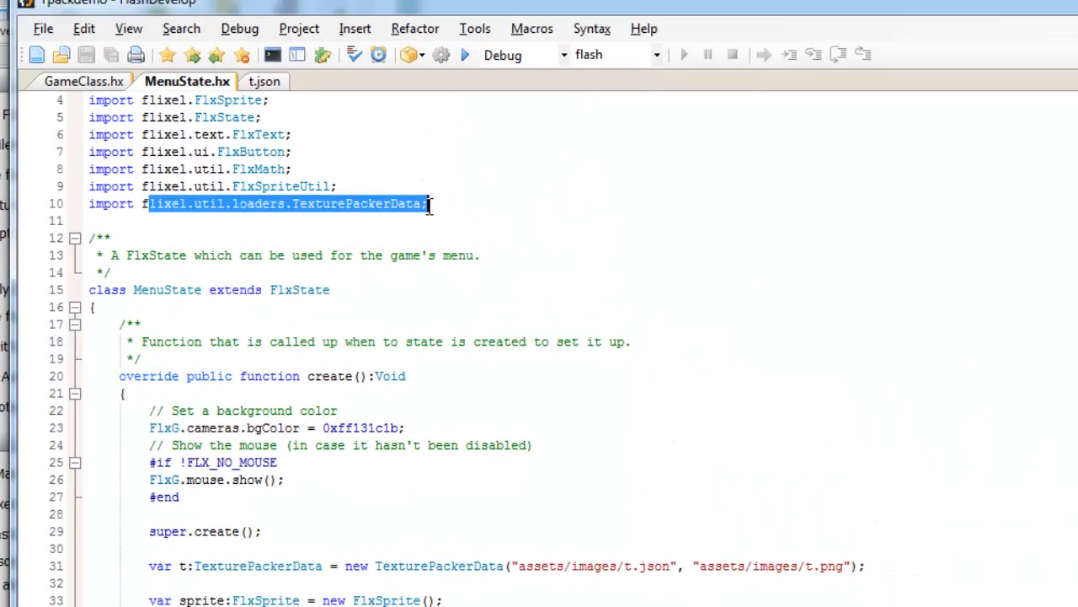
pyautogui.moveTo(430, 212)
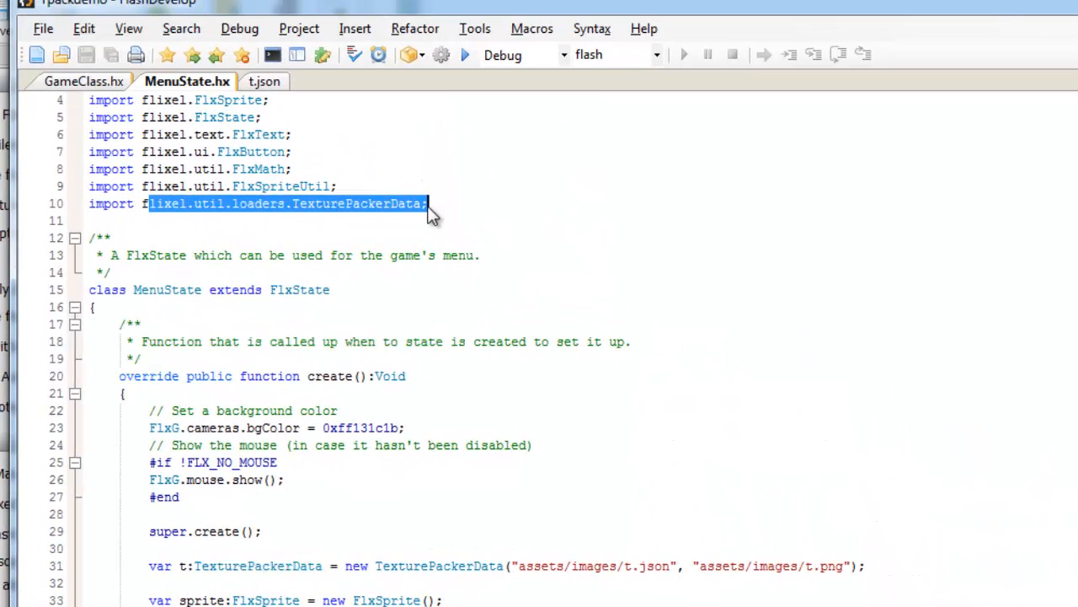
pyautogui.click(428, 404)
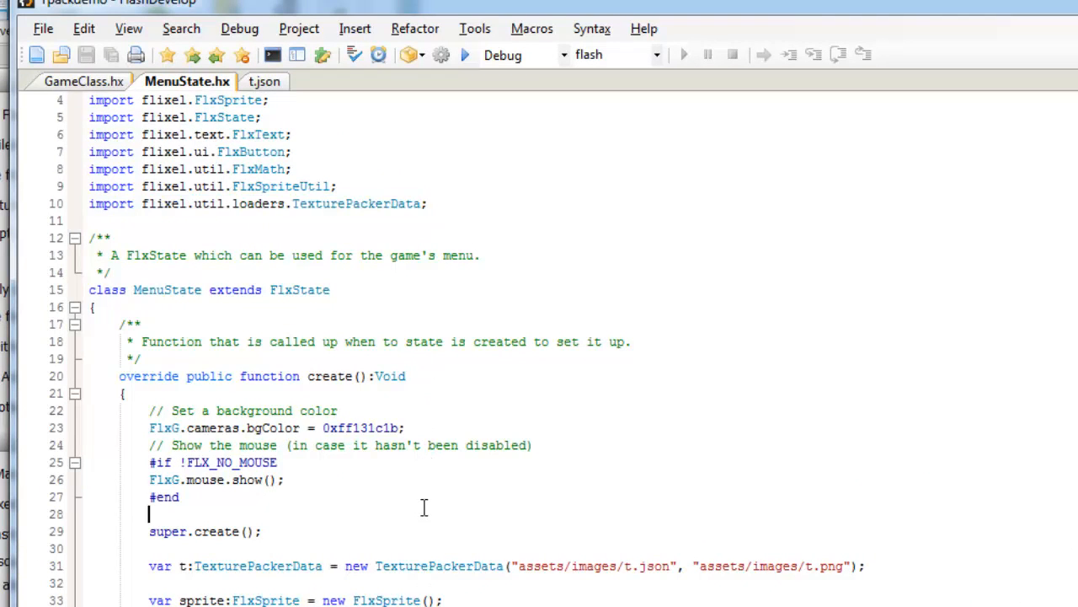
pyautogui.scroll(-3)
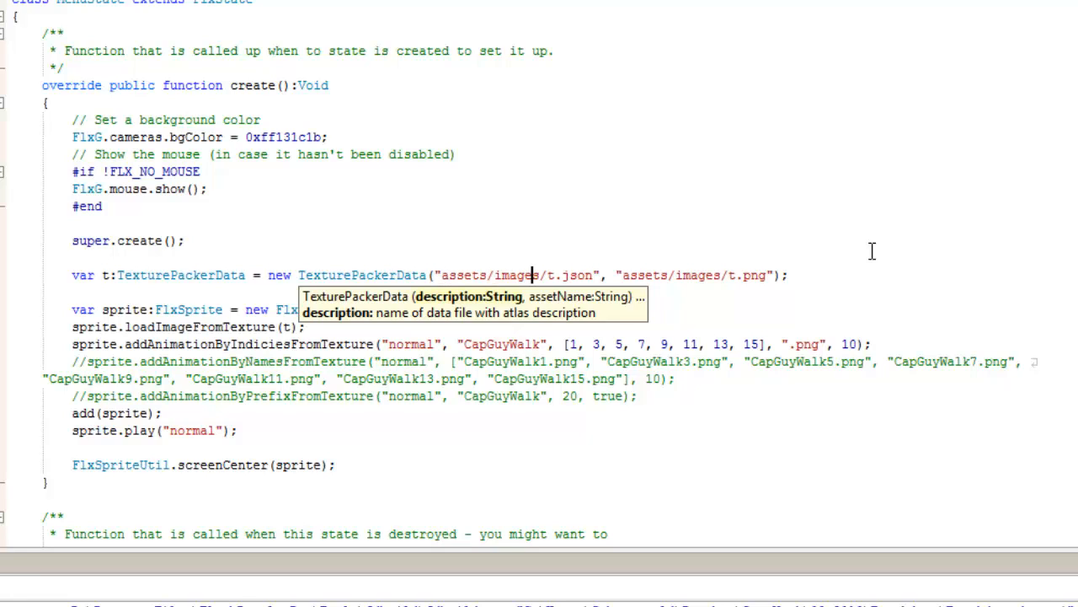
pyautogui.moveTo(674, 275)
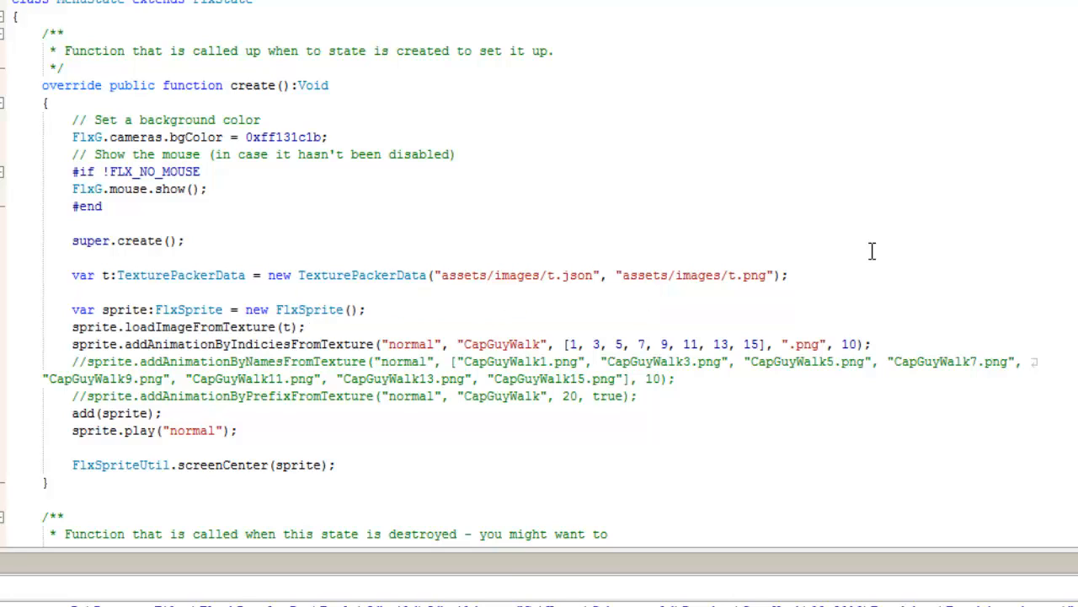
# Step through the atlas load, FlxSprite creation and animation lines in create()
pyautogui.click(789, 274)
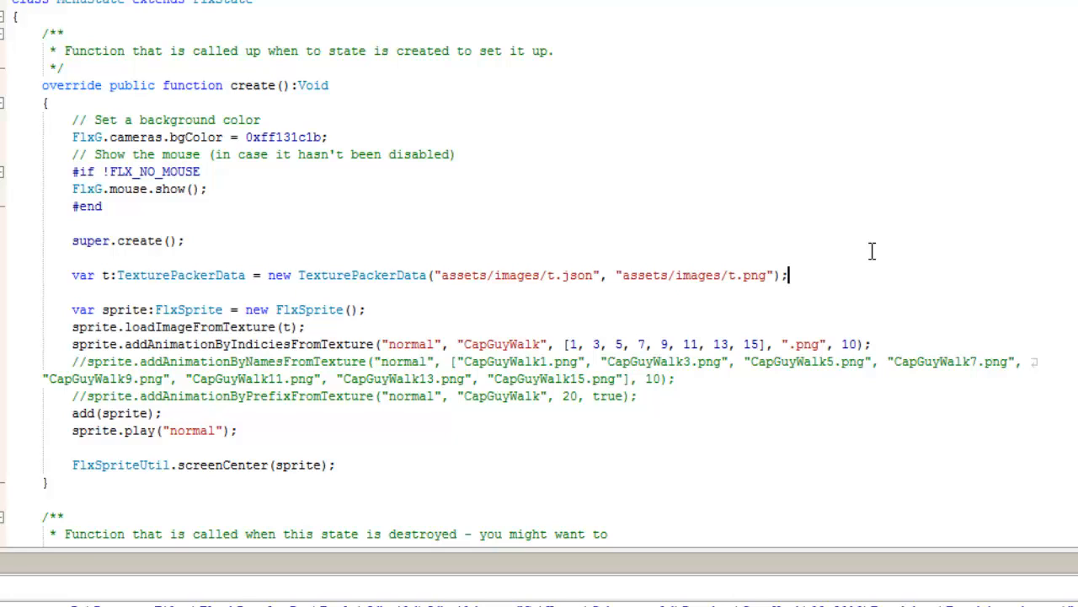
pyautogui.click(364, 310)
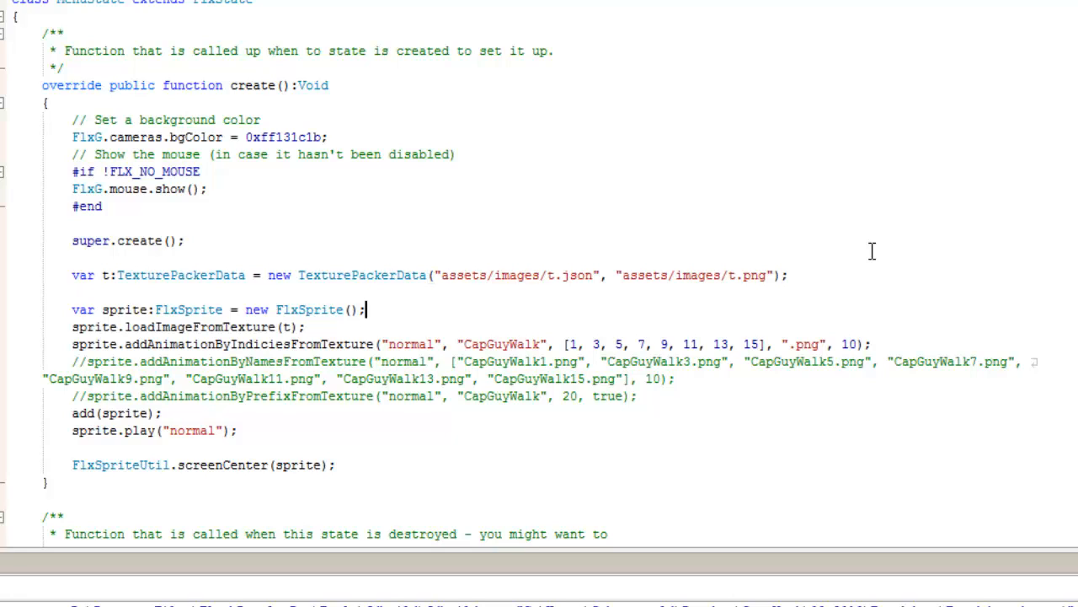
pyautogui.click(233, 310)
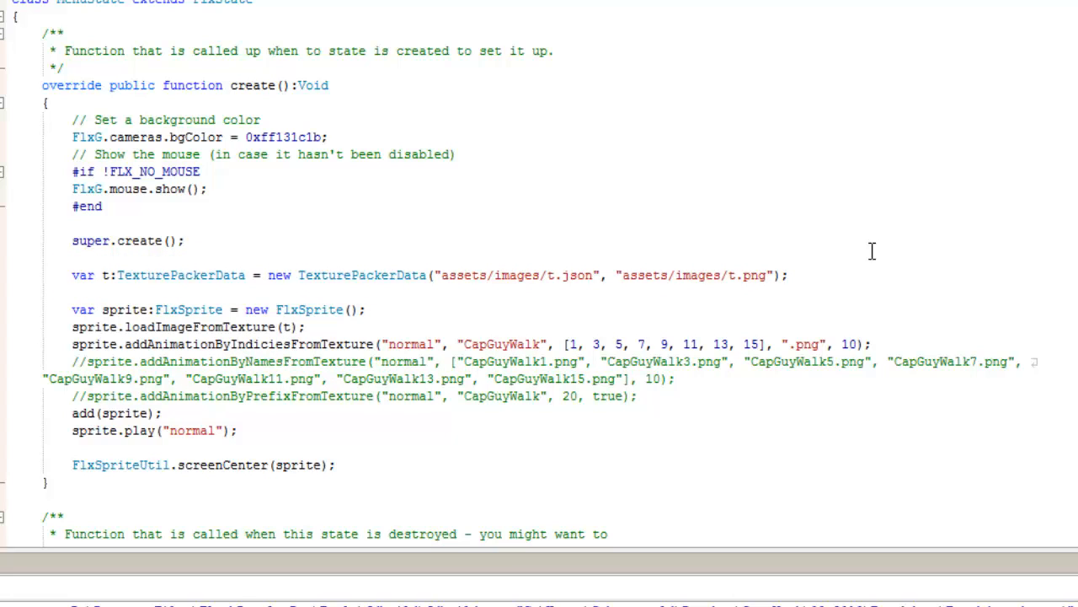
pyautogui.click(240, 344)
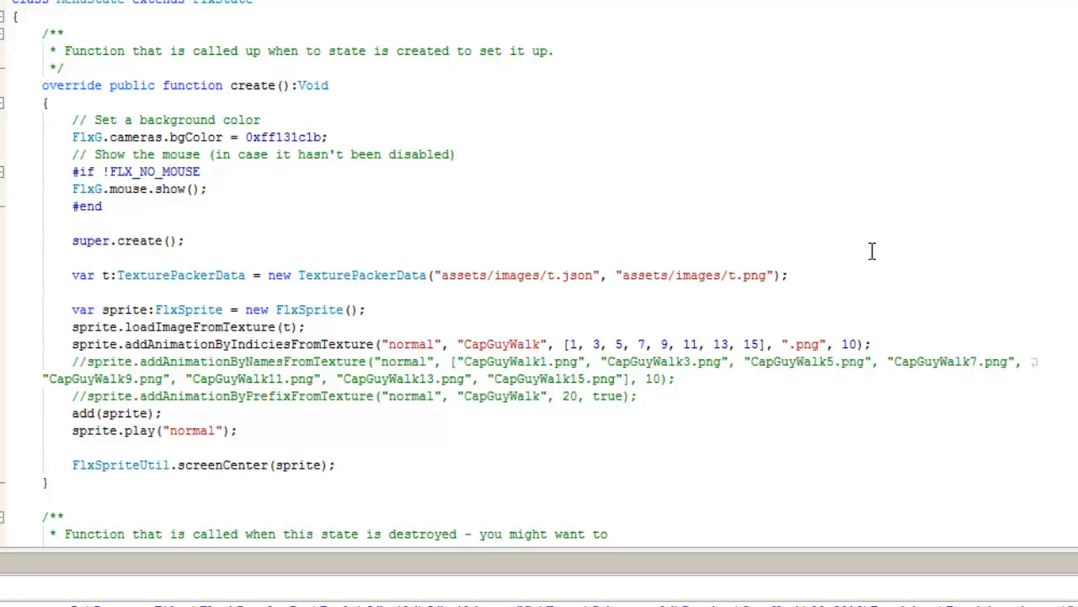
pyautogui.click(239, 344)
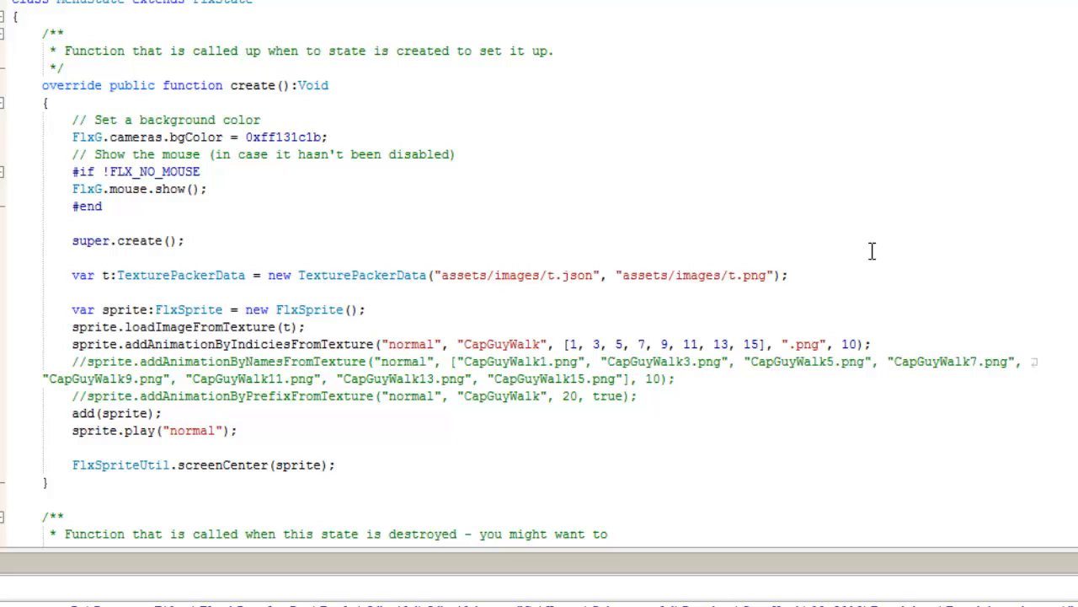
pyautogui.click(435, 344)
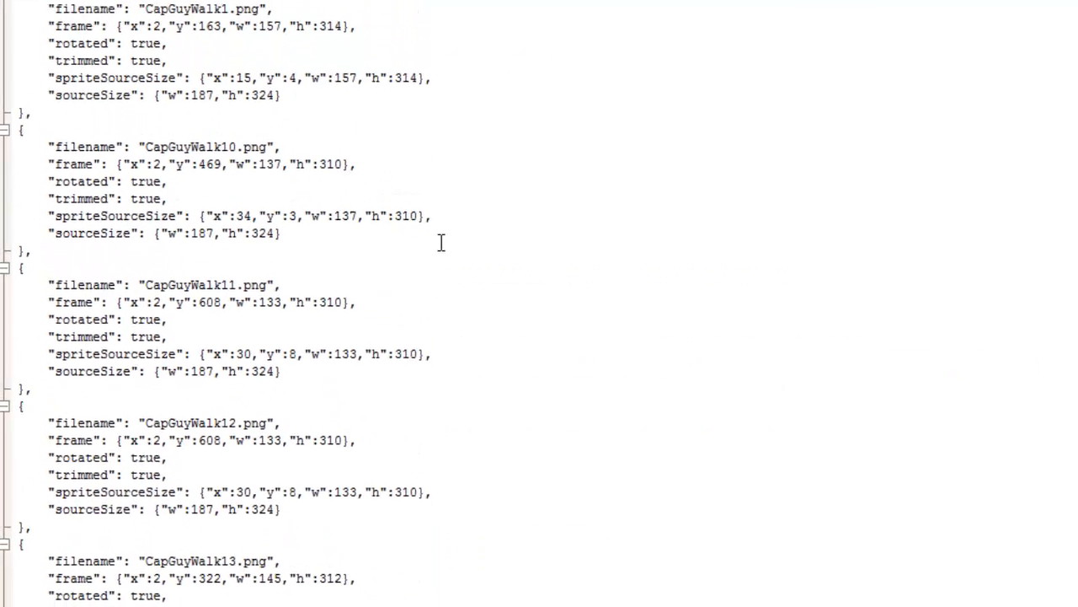
pyautogui.scroll(3)
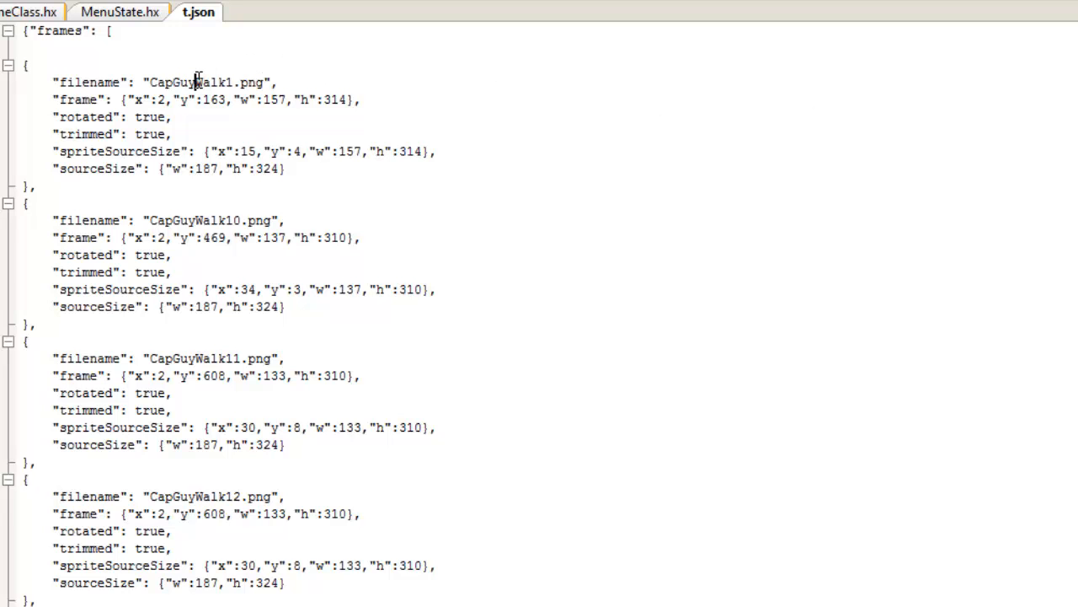
pyautogui.moveTo(203, 118)
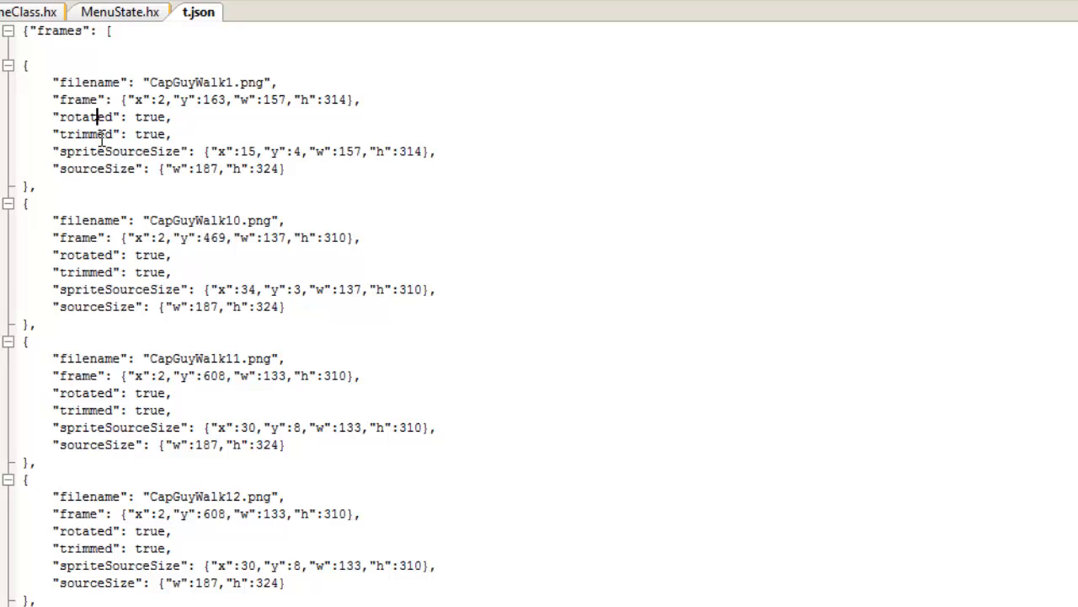
pyautogui.moveTo(132, 165)
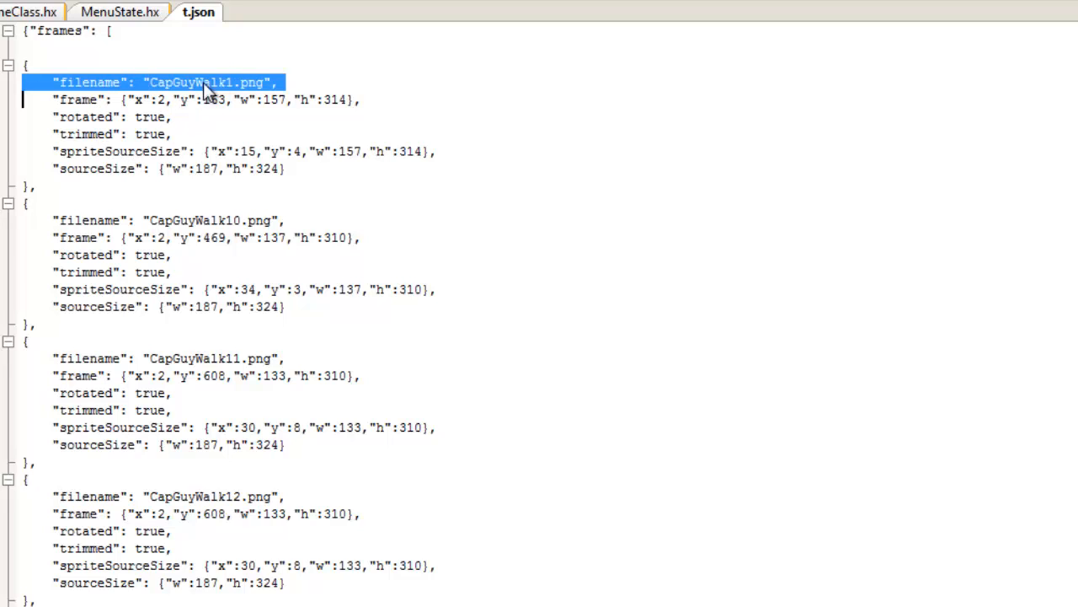
pyautogui.moveTo(256, 88)
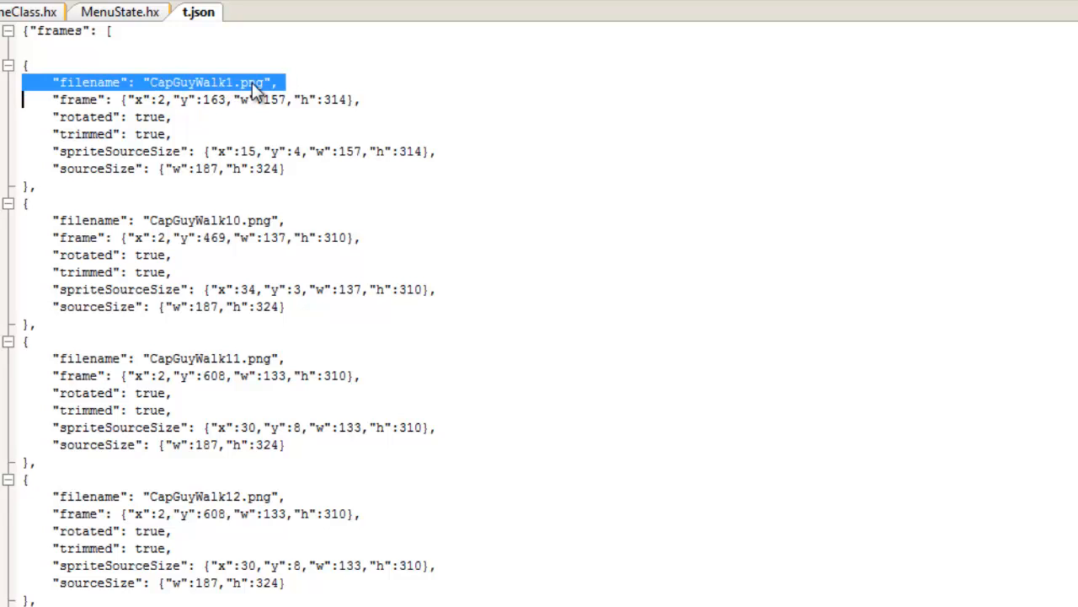
pyautogui.click(326, 143)
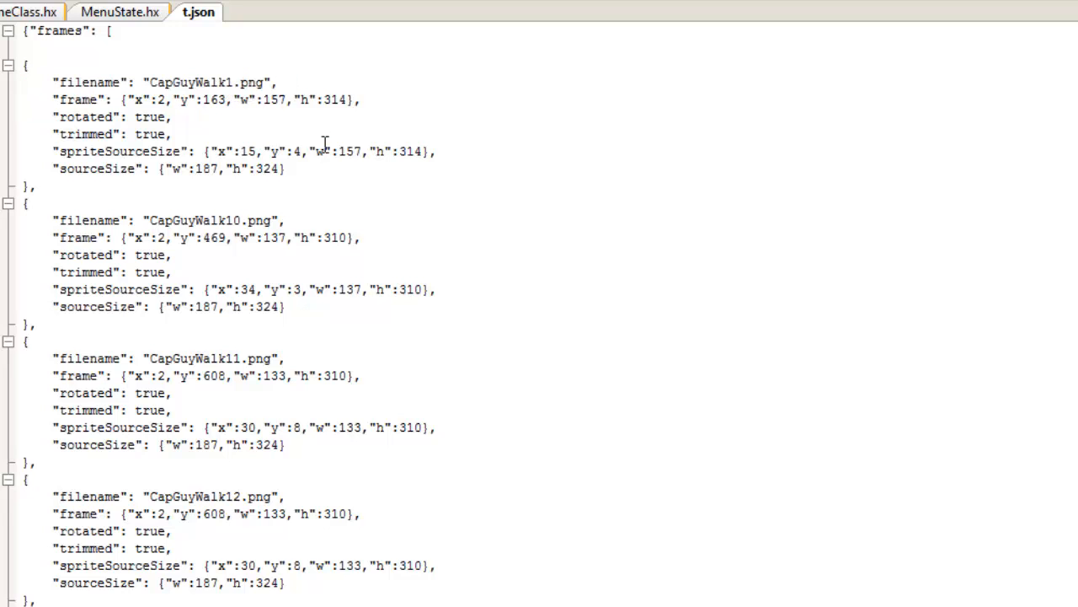
pyautogui.scroll(-3)
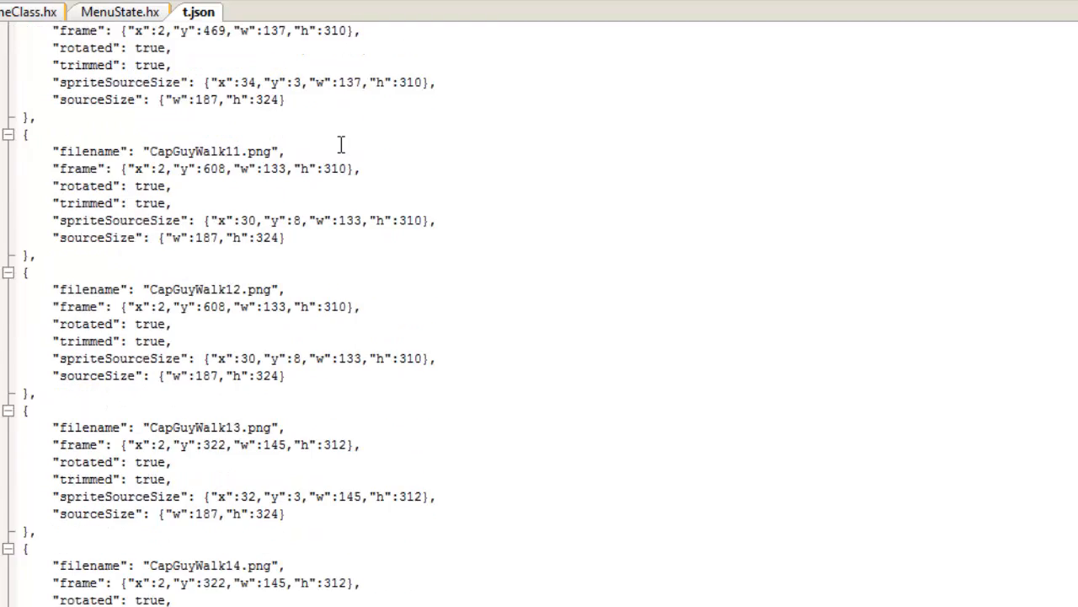
pyautogui.scroll(-3)
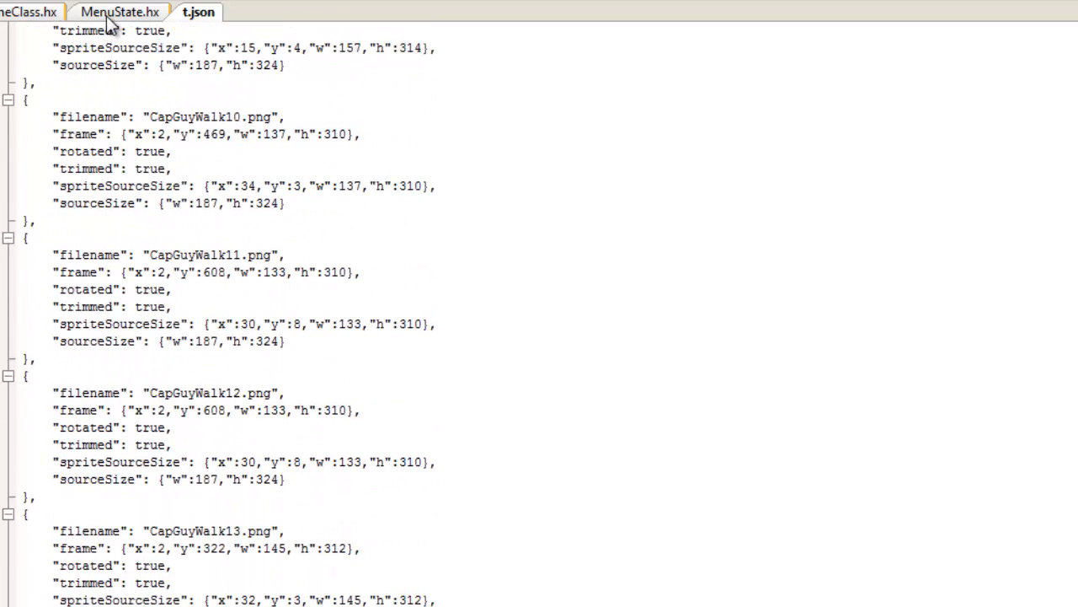
pyautogui.scroll(3)
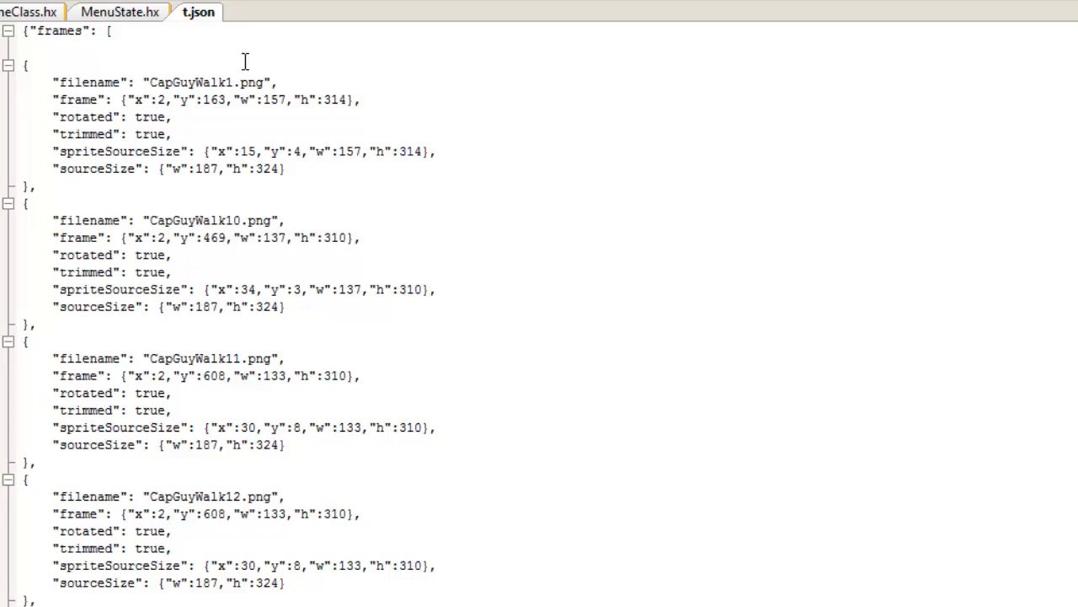
# Return to MenuState.hx with the indices-based walk animation call active
pyautogui.click(120, 12)
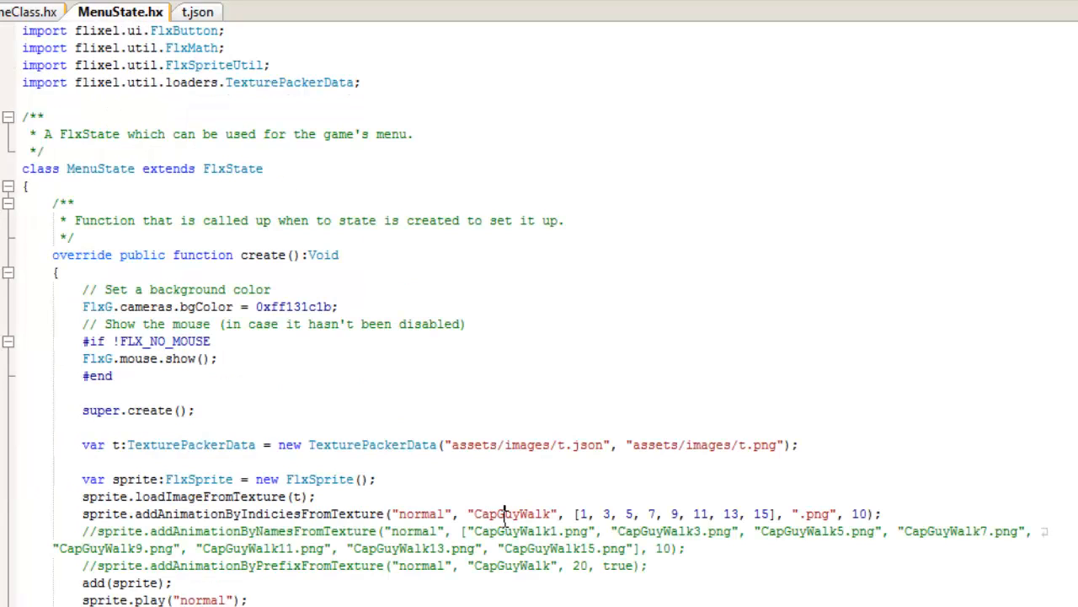
pyautogui.moveTo(997, 546)
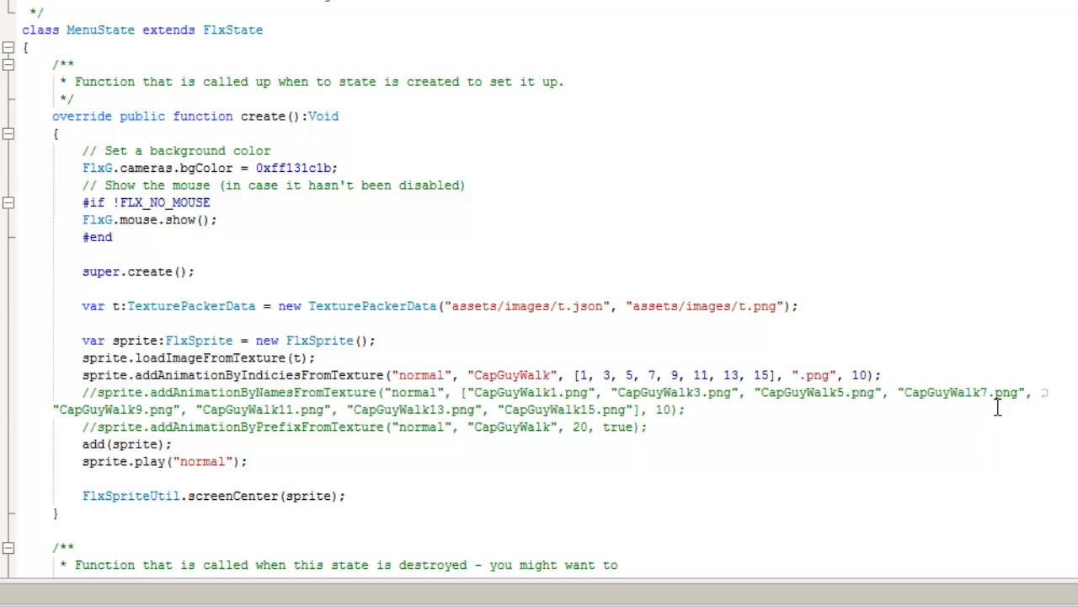
# Run the project, watch the walking character in Flash Player, then close the preview
pyautogui.click(684, 409)
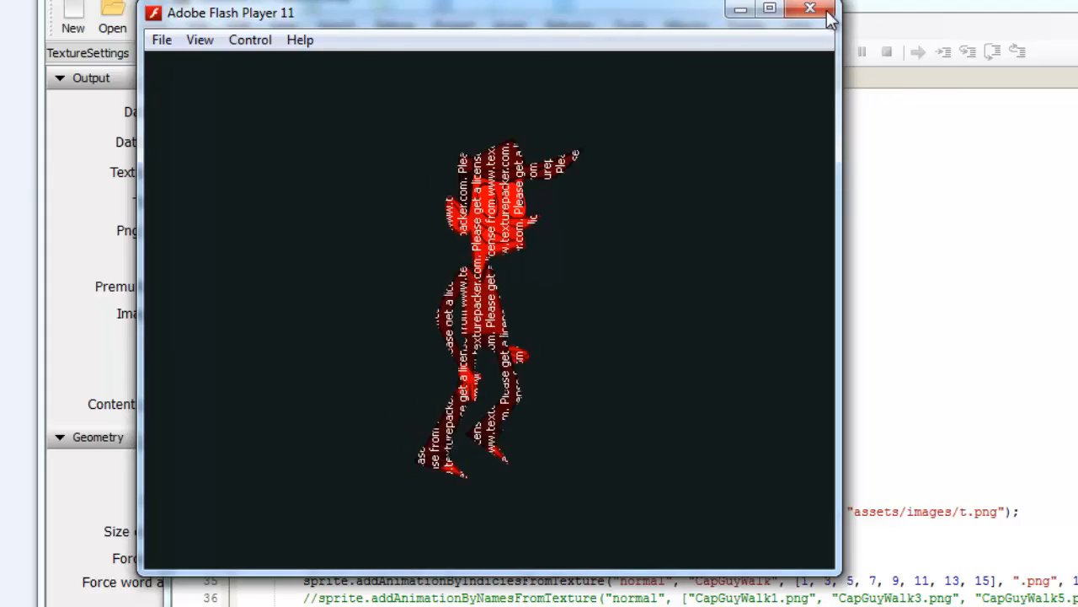
pyautogui.click(808, 10)
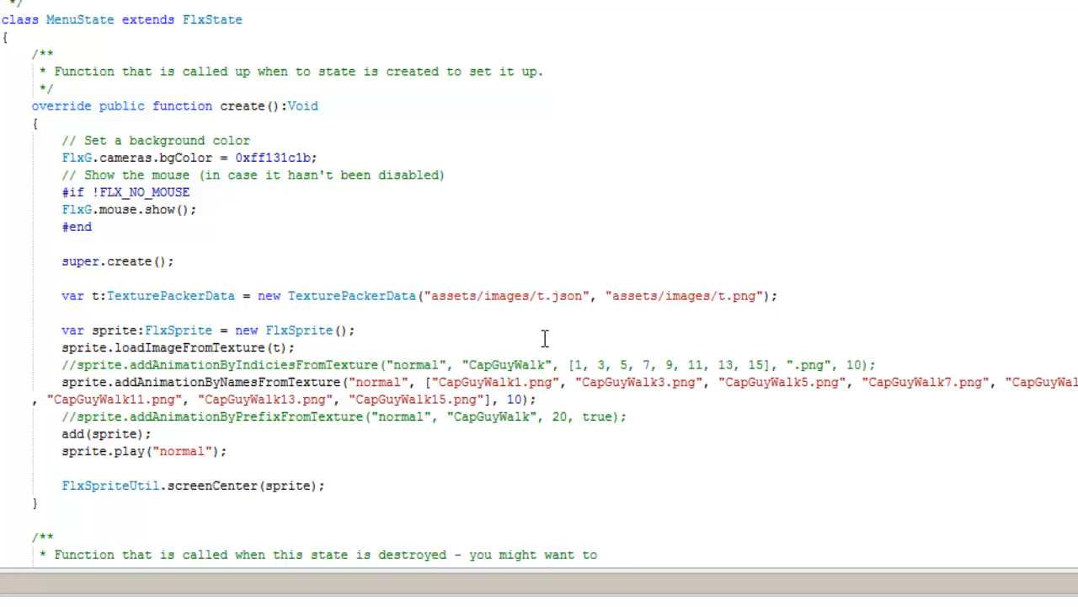
# Scroll back up to the animation calls in create() after the names-based build
pyautogui.scroll(3)
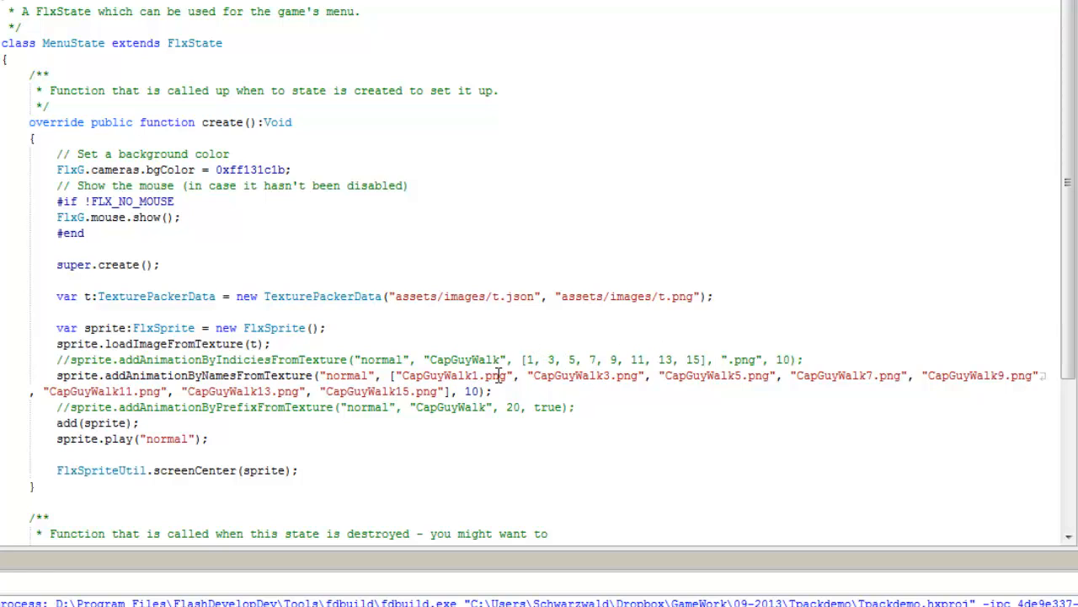
pyautogui.moveTo(576, 374)
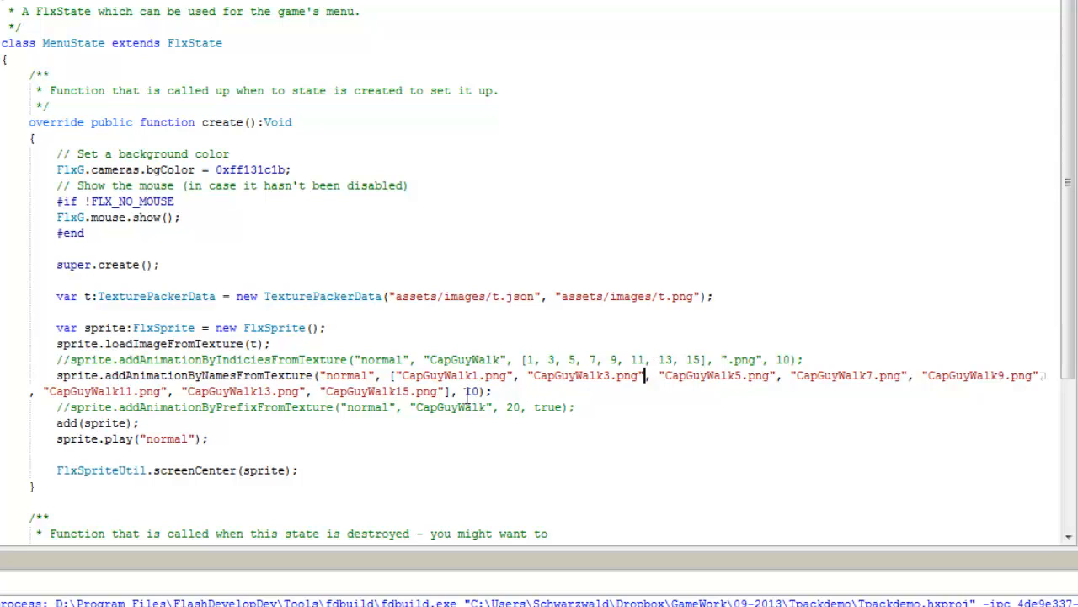
pyautogui.moveTo(805, 304)
pyautogui.write('//')
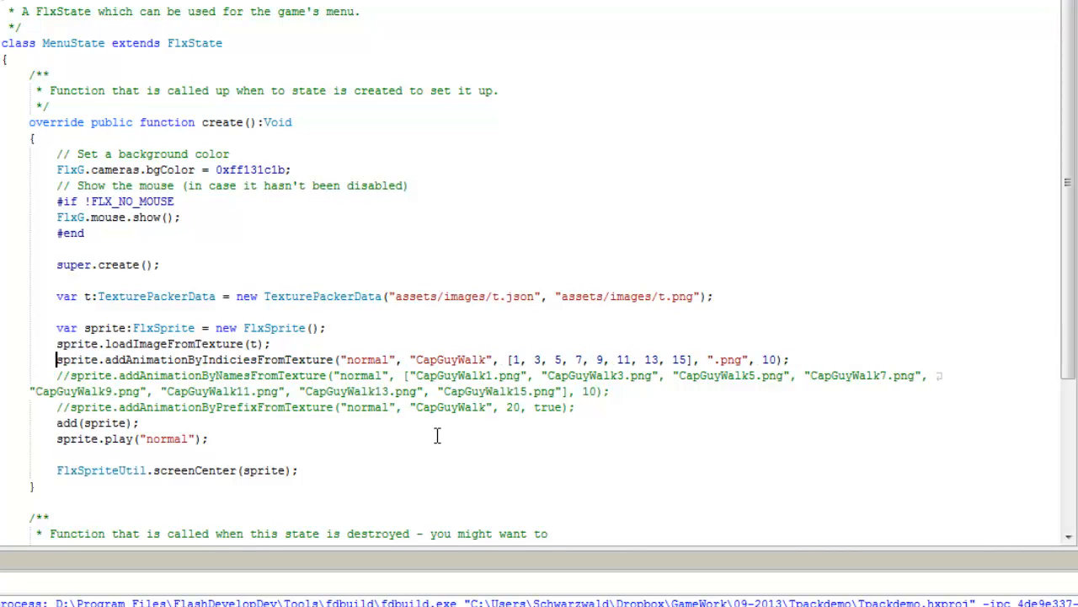
# Edit the CapGuyWalk prefix argument of addAnimationByPrefixFromTexture, padding it with zeros
pyautogui.click(138, 359)
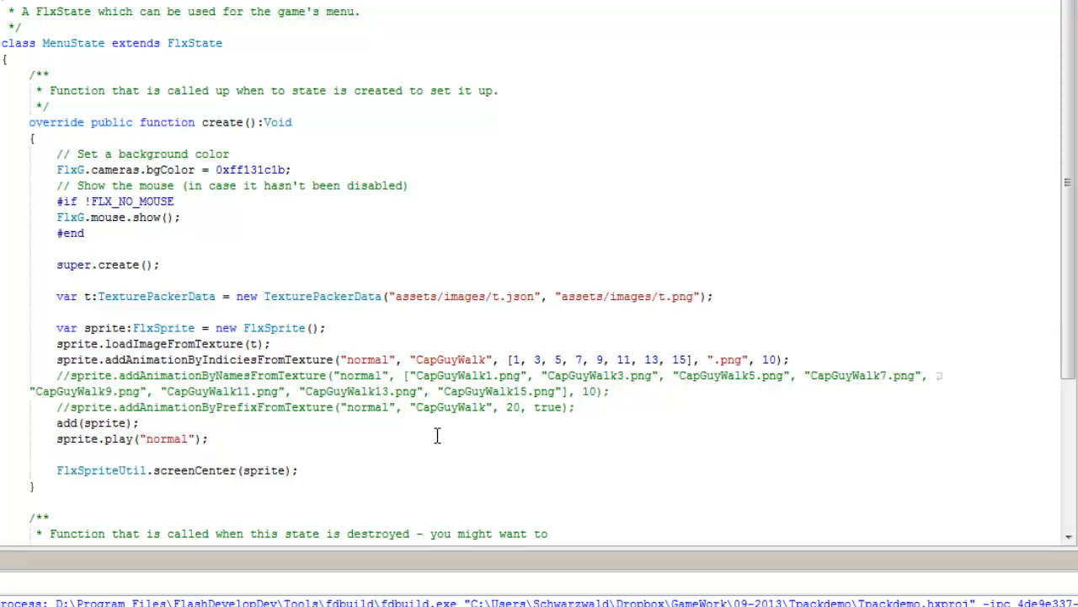
pyautogui.click(361, 359)
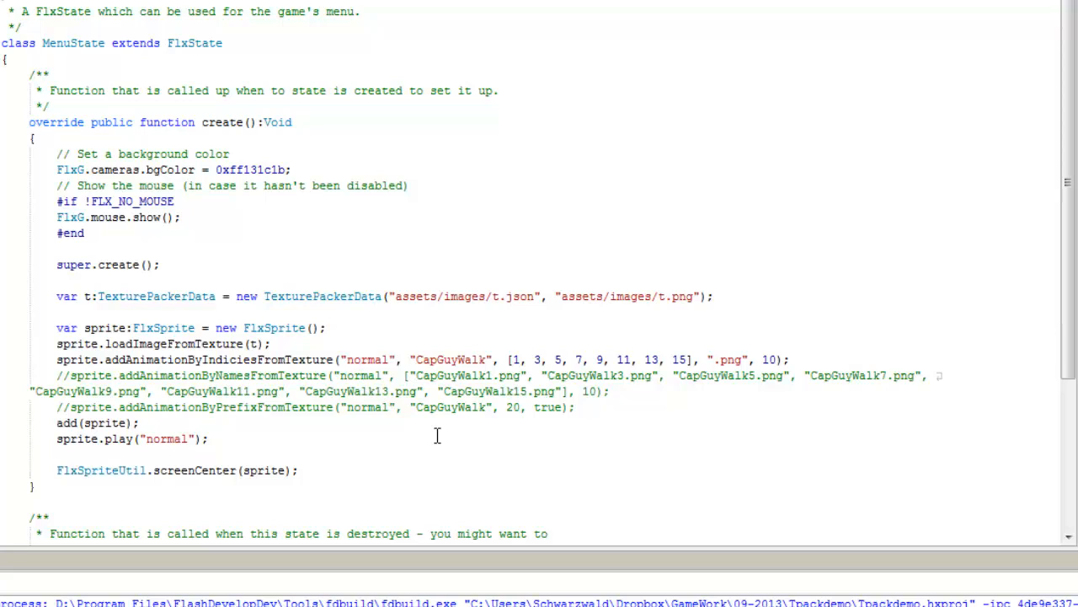
pyautogui.click(361, 359)
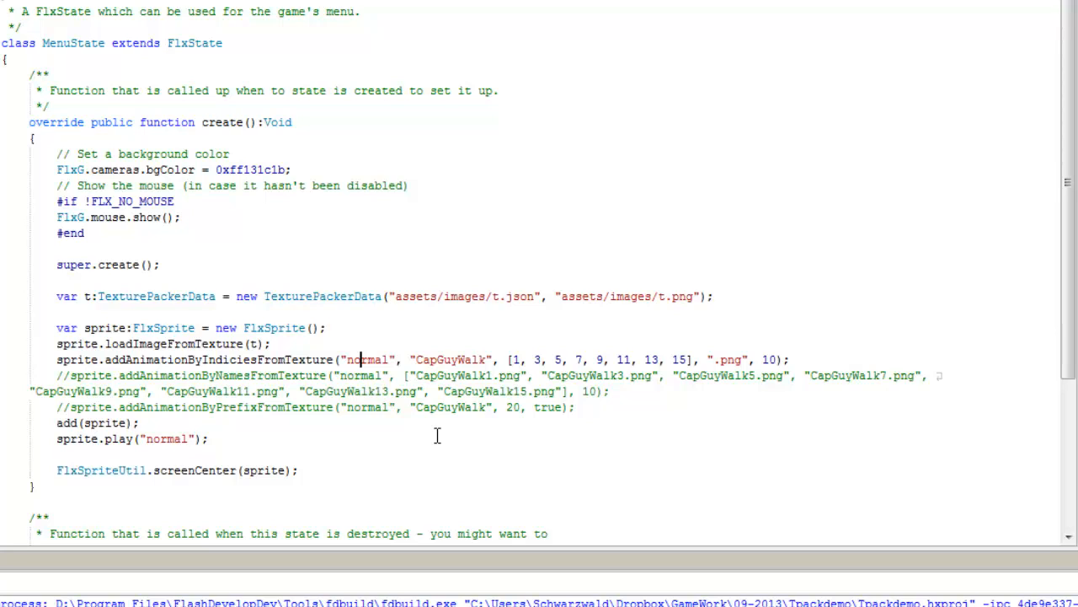
pyautogui.click(430, 359)
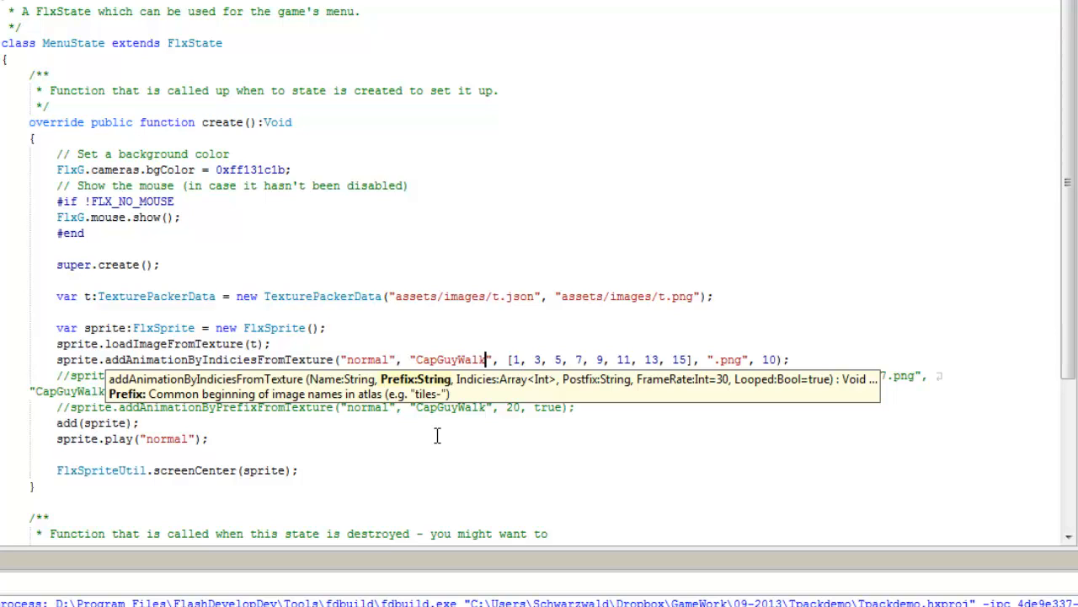
pyautogui.write('000')
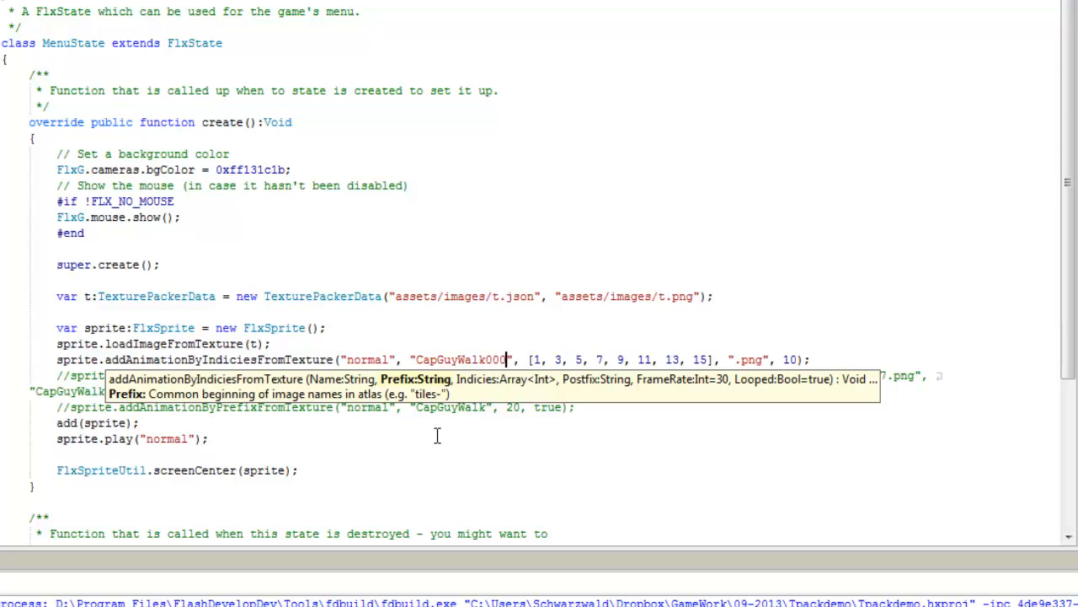
pyautogui.press('Backspace')
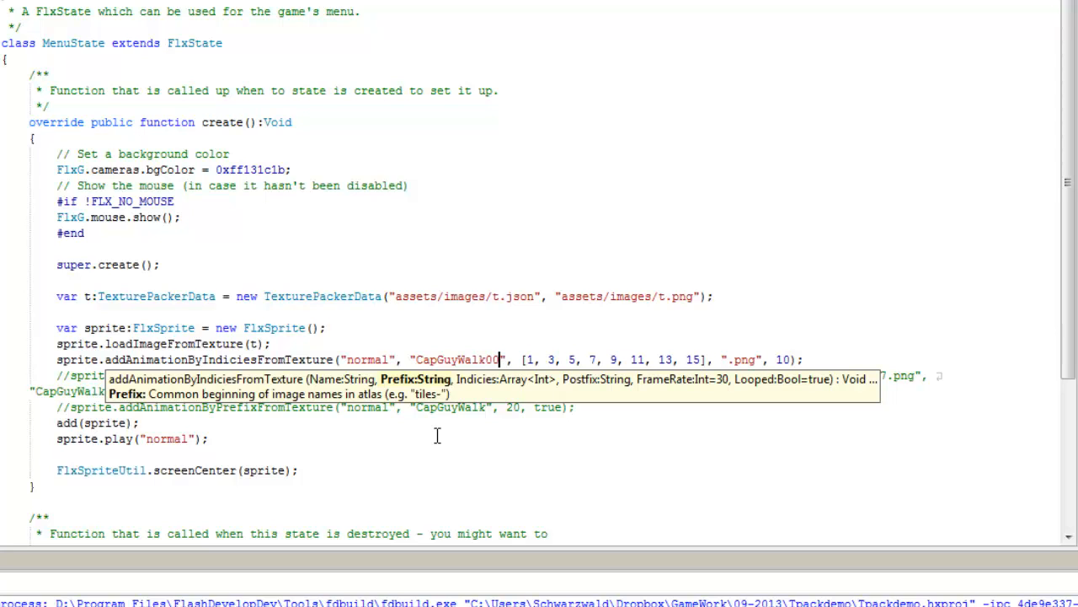
pyautogui.write('0')
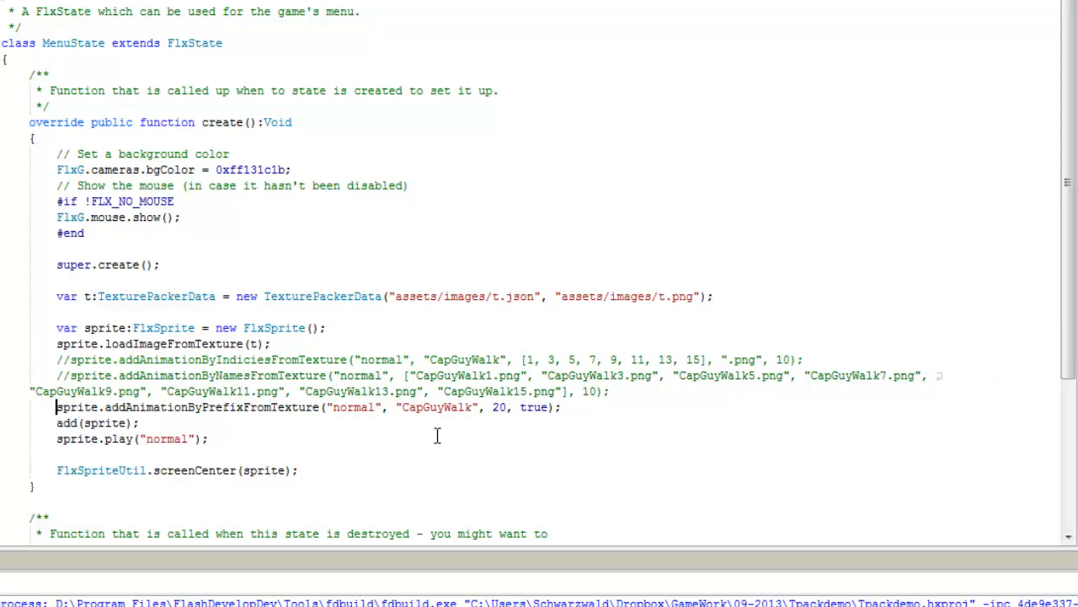
pyautogui.click(264, 406)
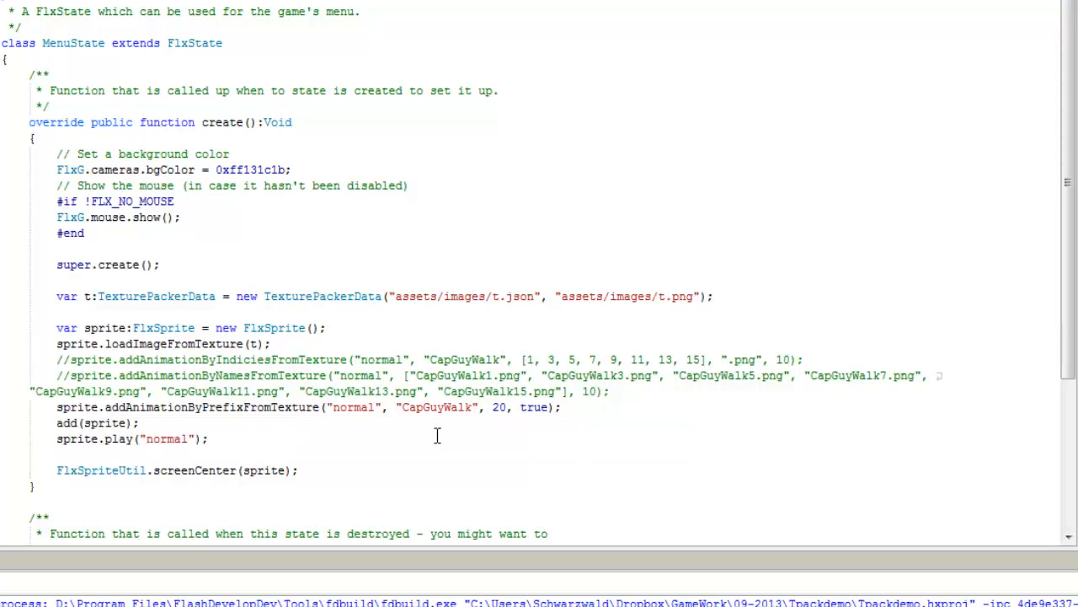
pyautogui.click(492, 406)
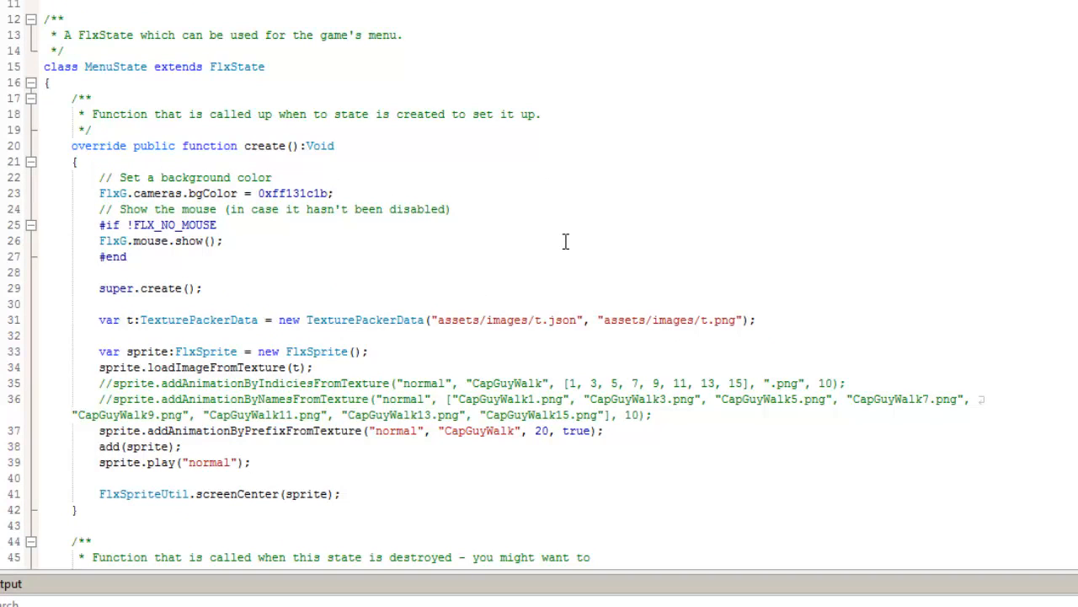
# Build and run the project with the prefix-based CapGuyWalk animation
pyautogui.click(250, 462)
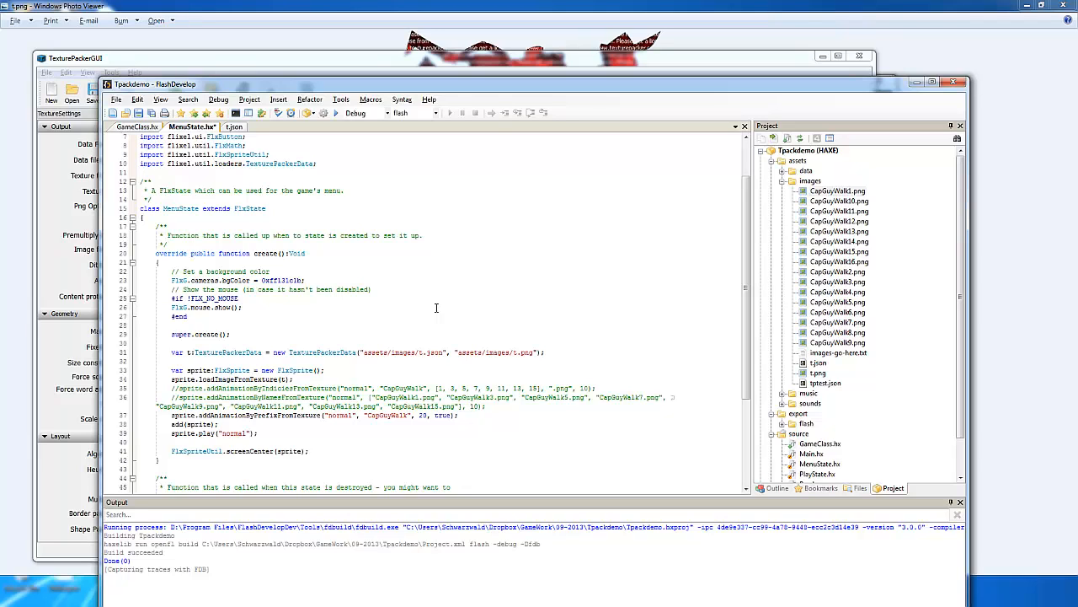
pyautogui.click(256, 433)
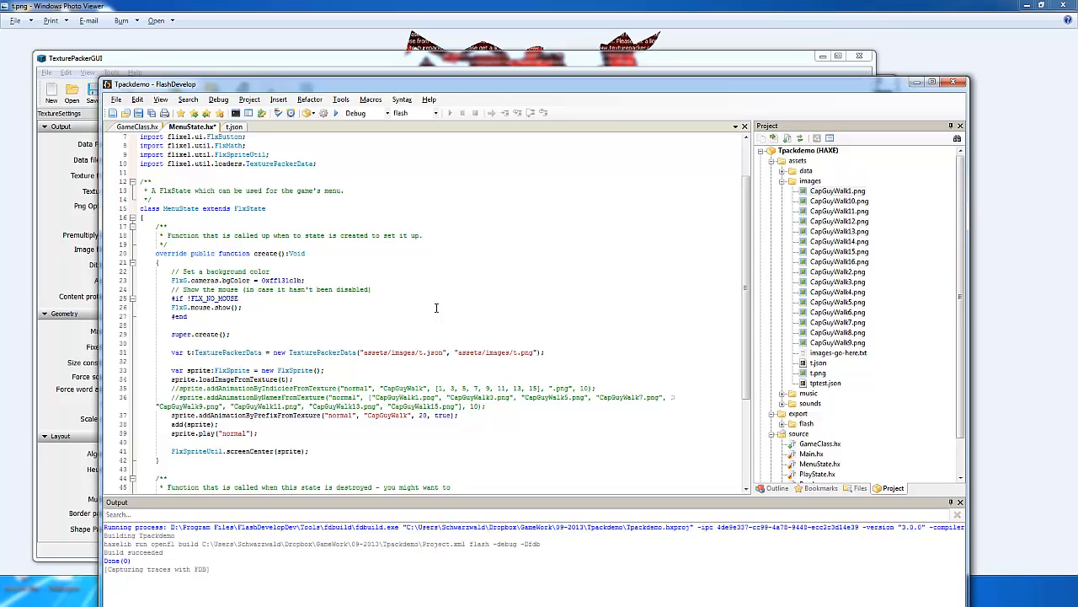
pyautogui.moveTo(283, 387)
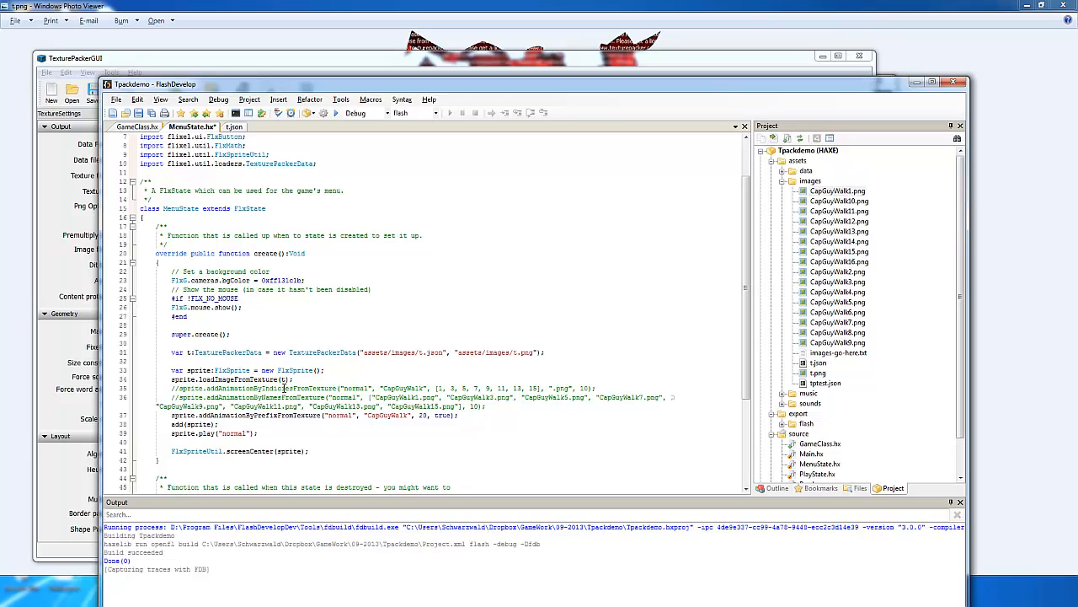